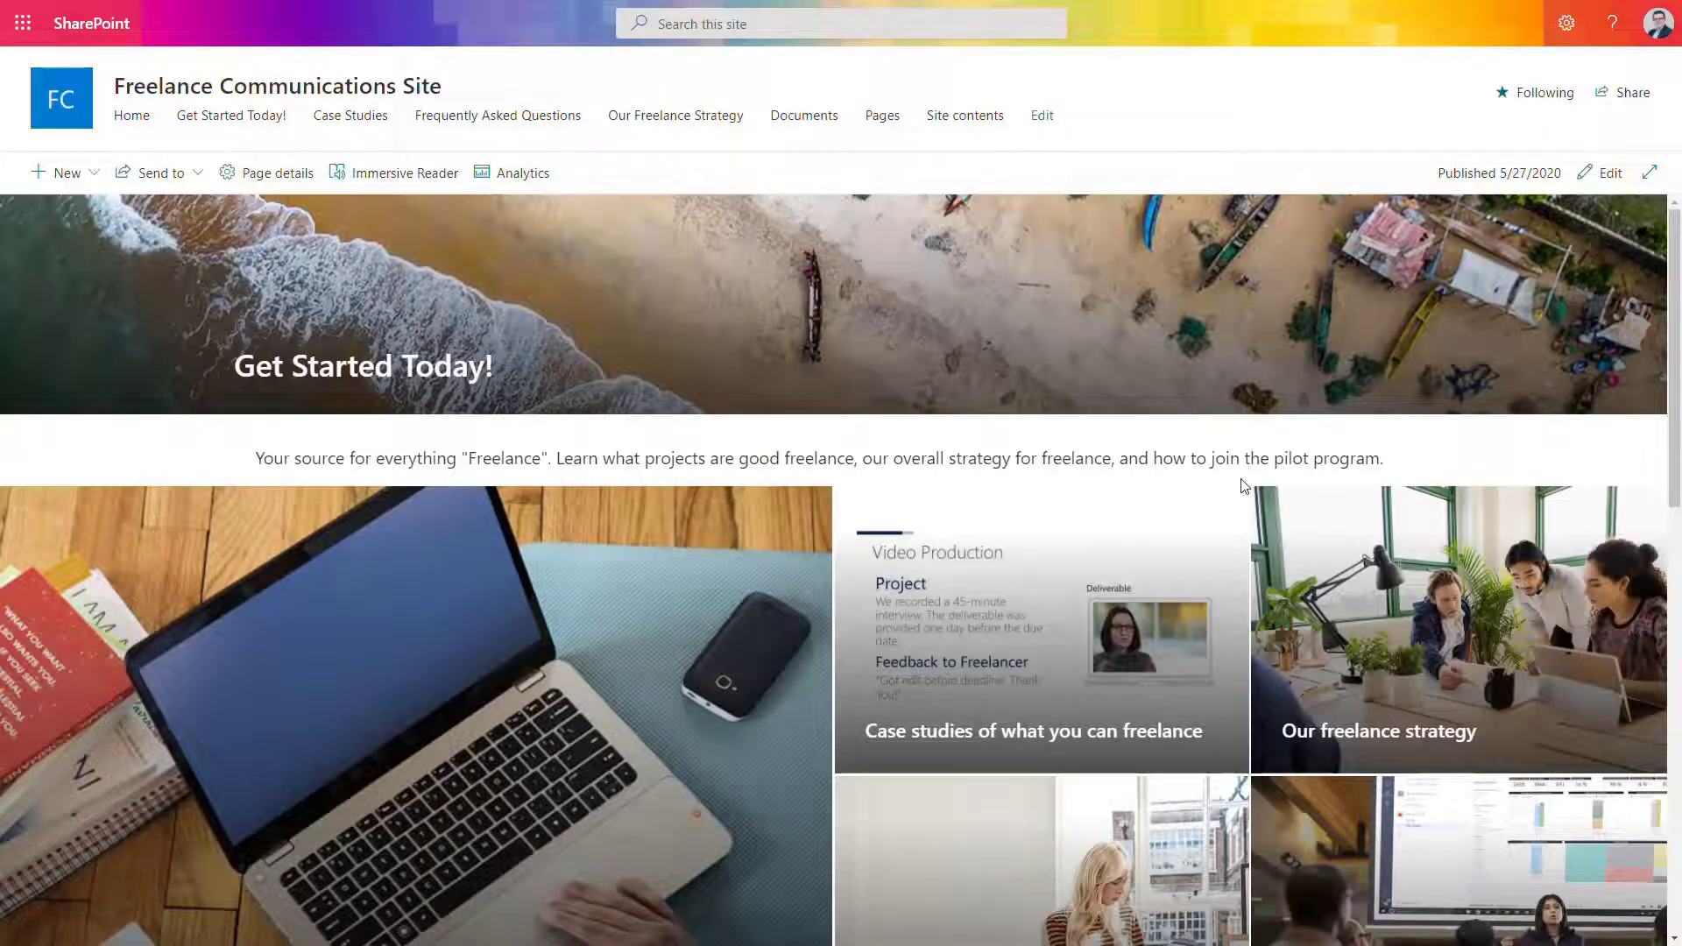
Reach the Site performance page from the site's Settings menu
scroll(down, 3)
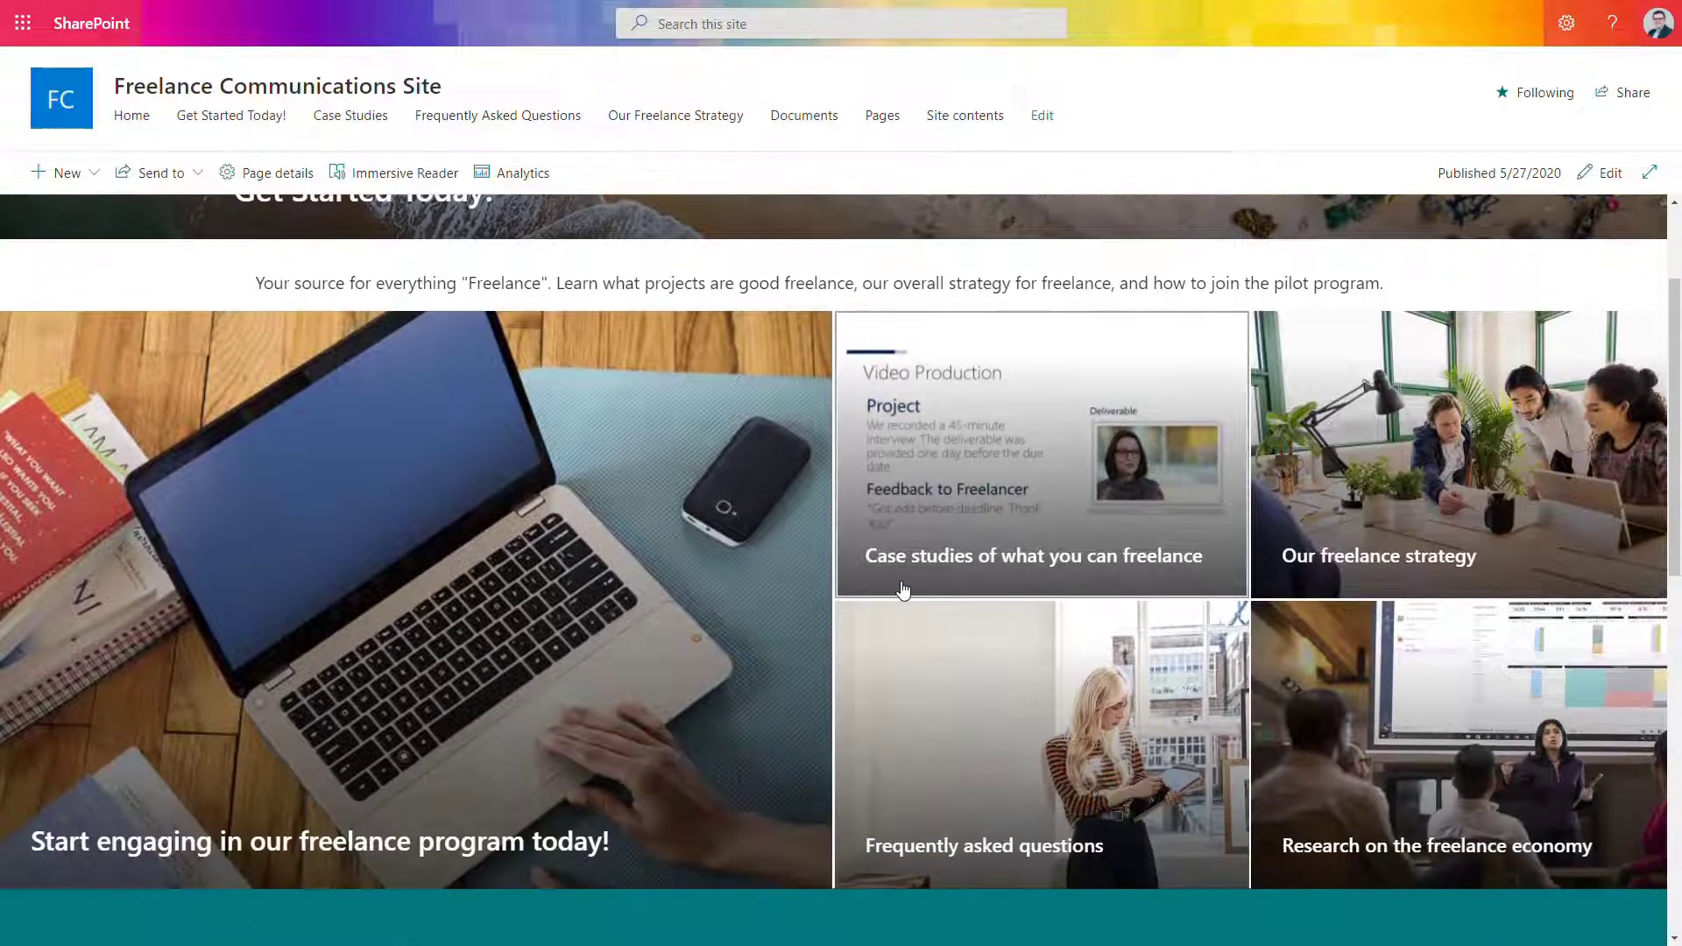
scroll(down, 3)
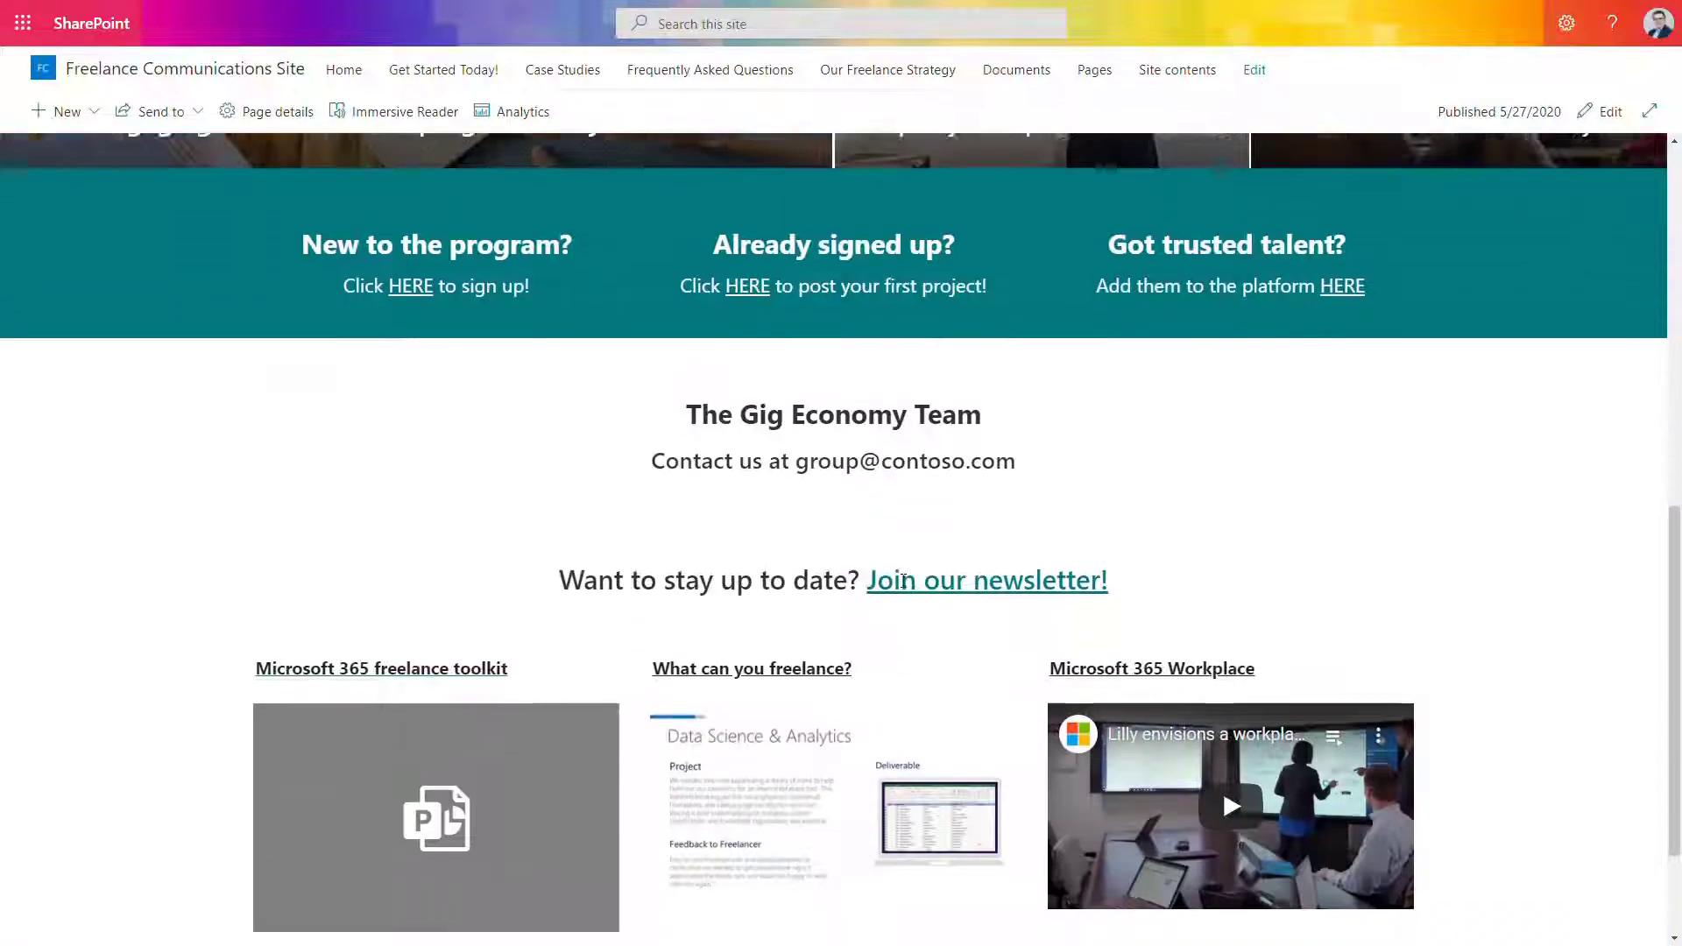
scroll(up, 3)
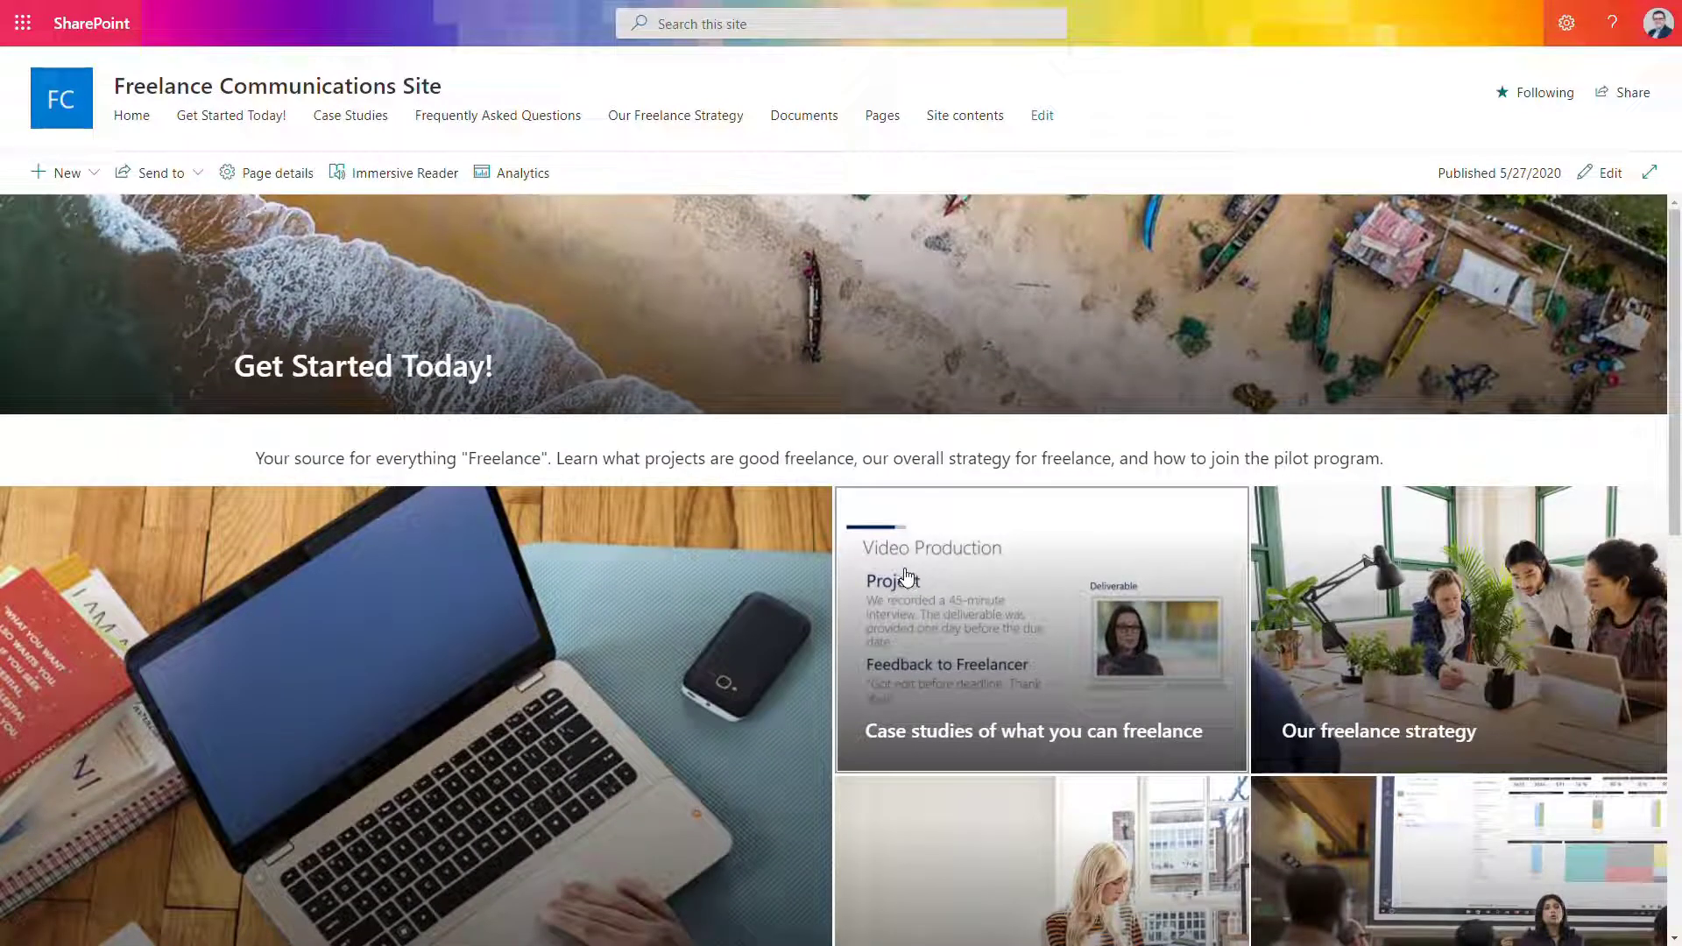
scroll(down, 3)
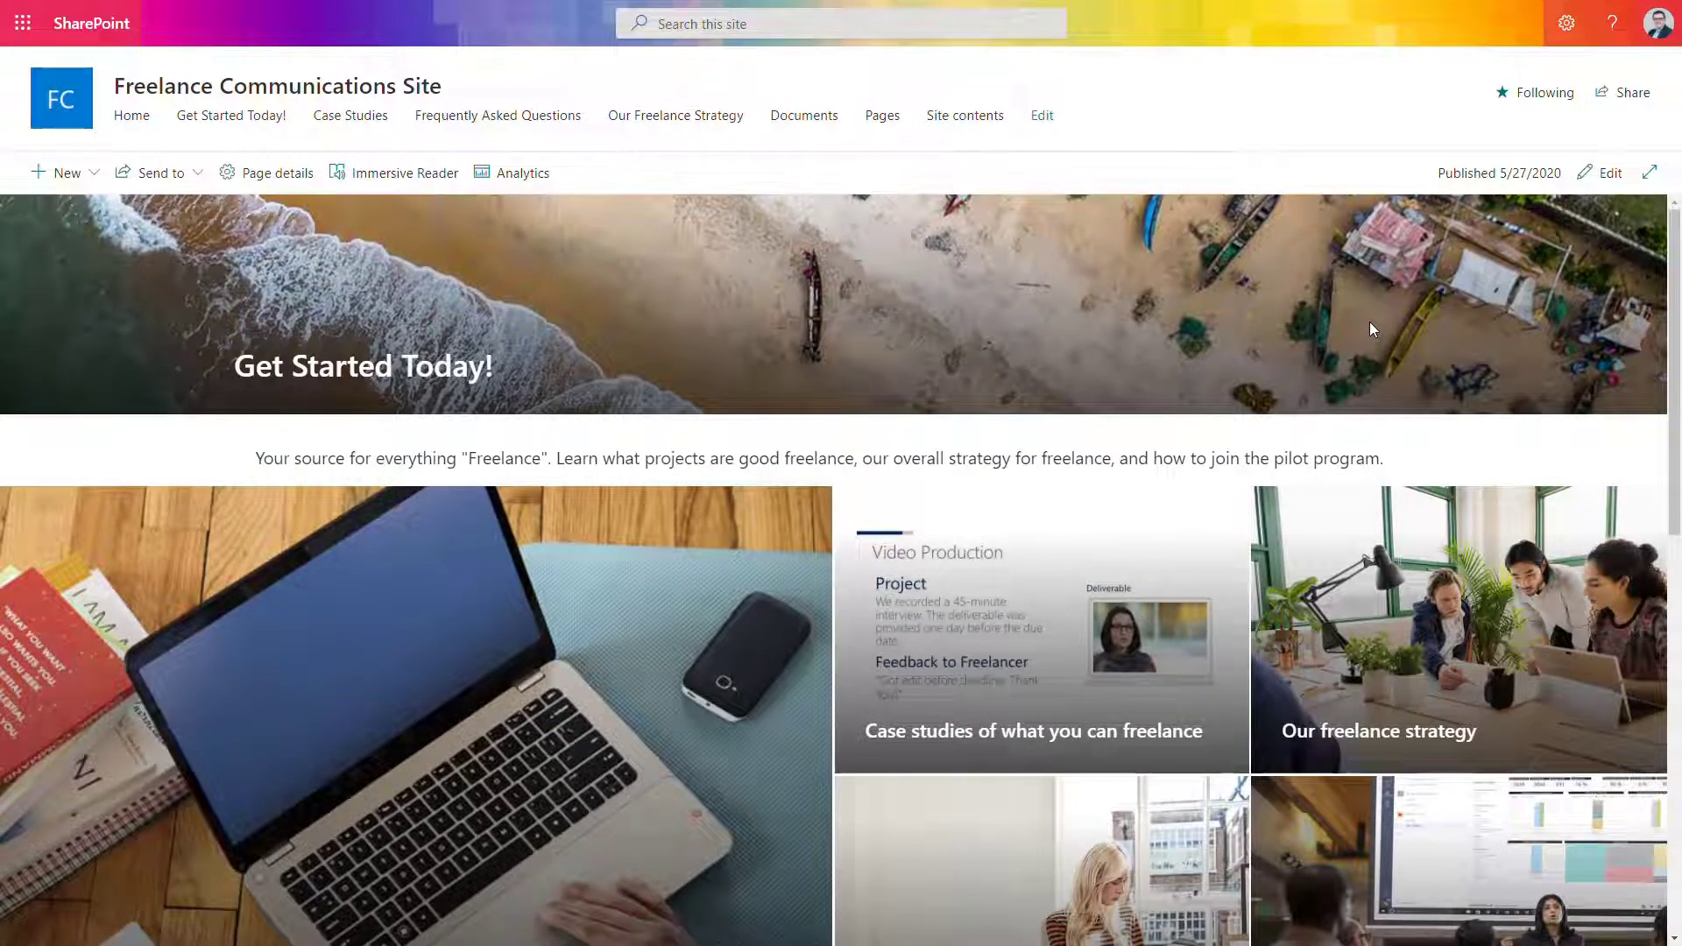
scroll(down, 3)
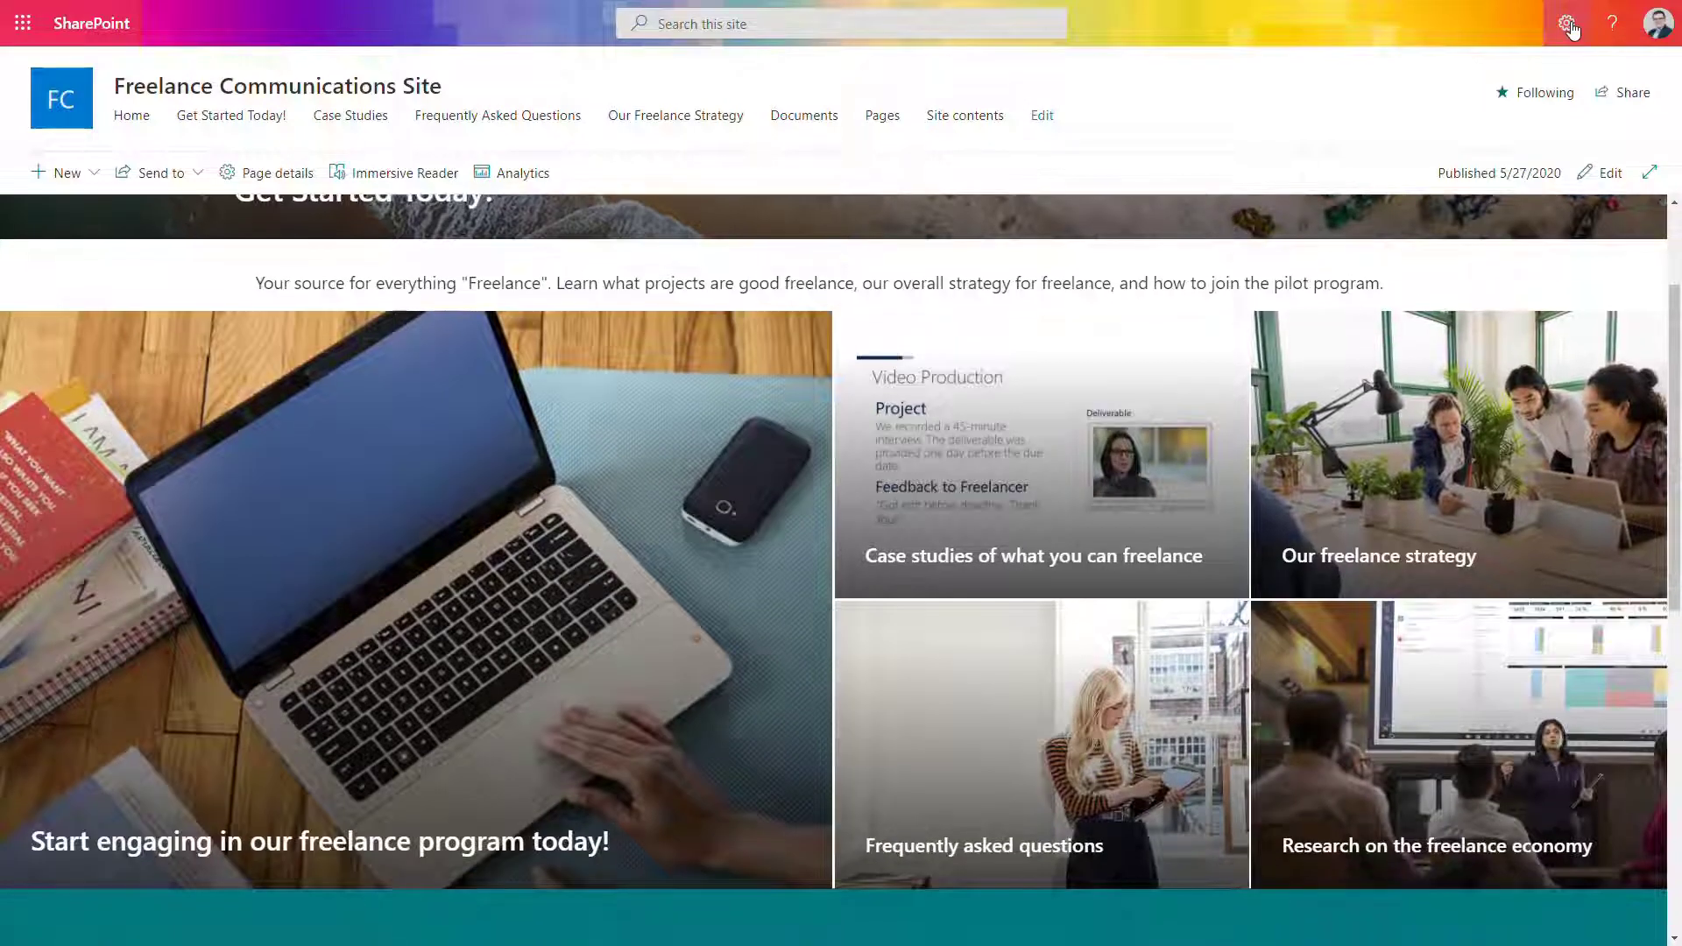
click(1565, 23)
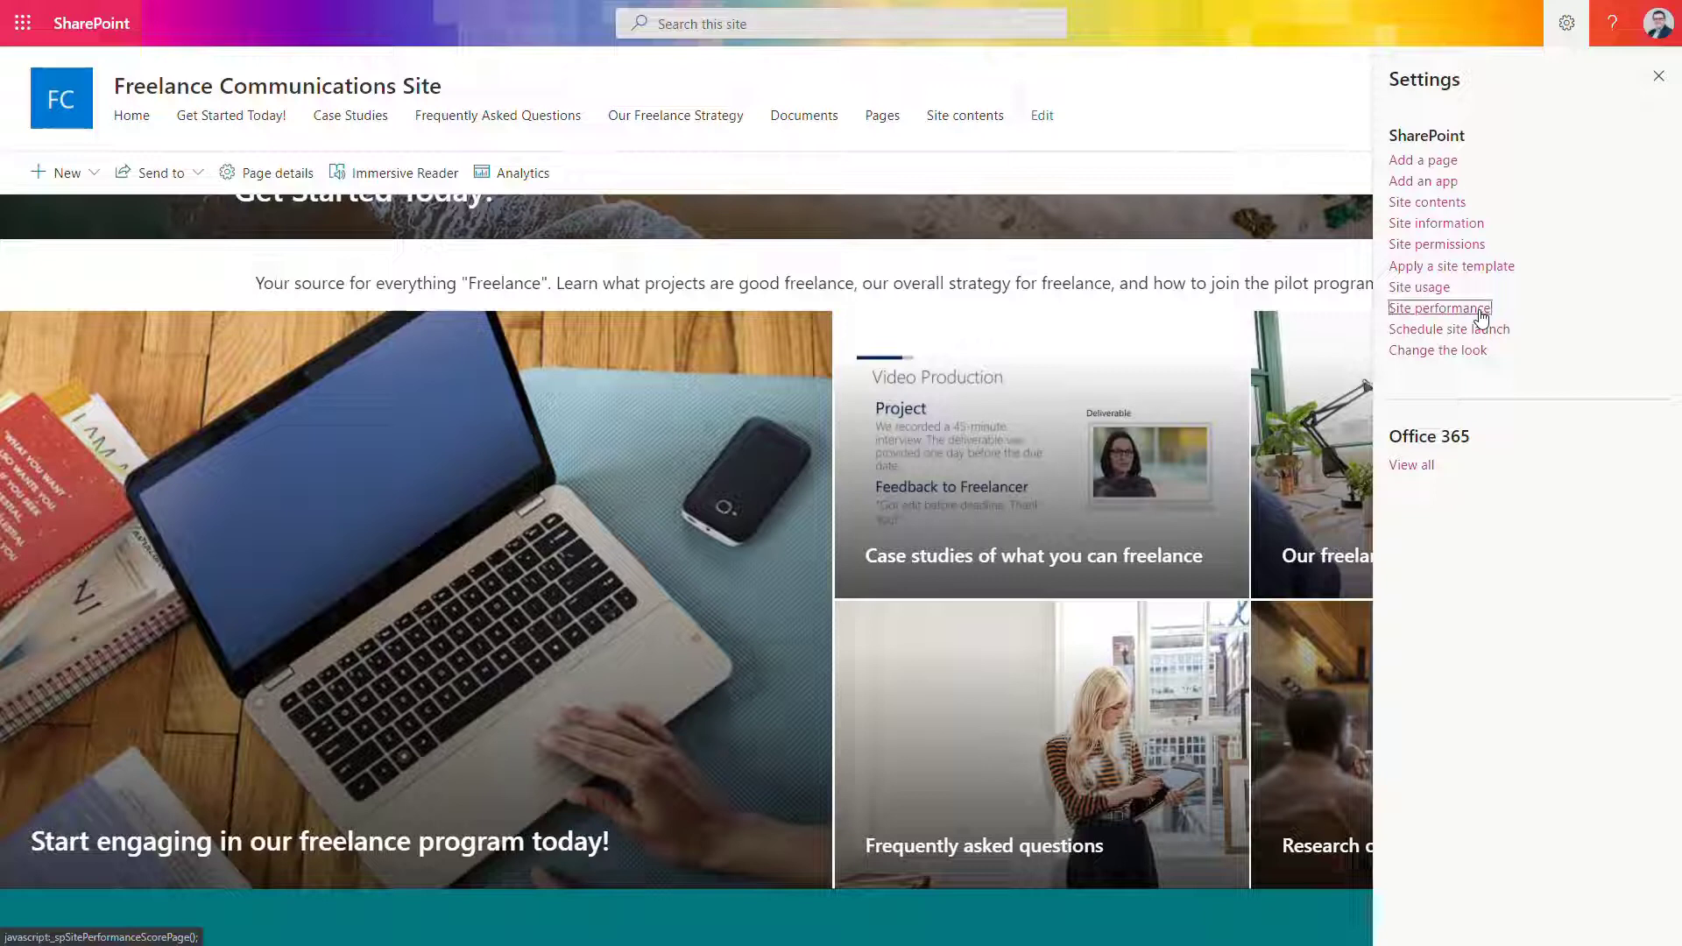
click(1436, 306)
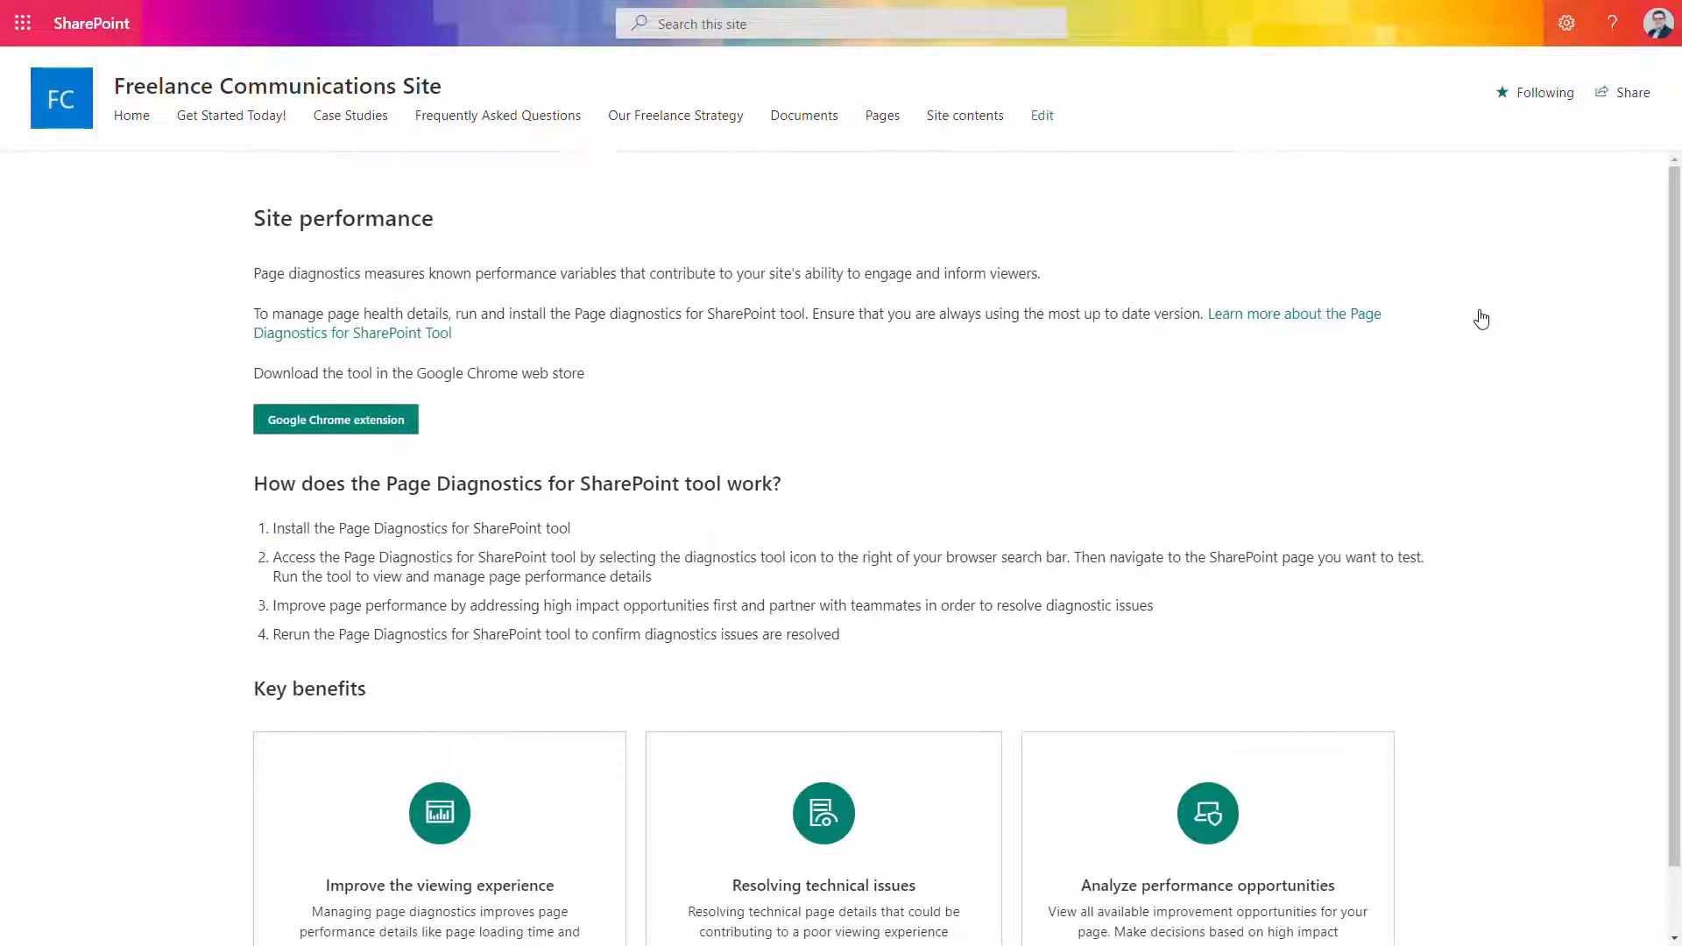
mouse_move(1478, 319)
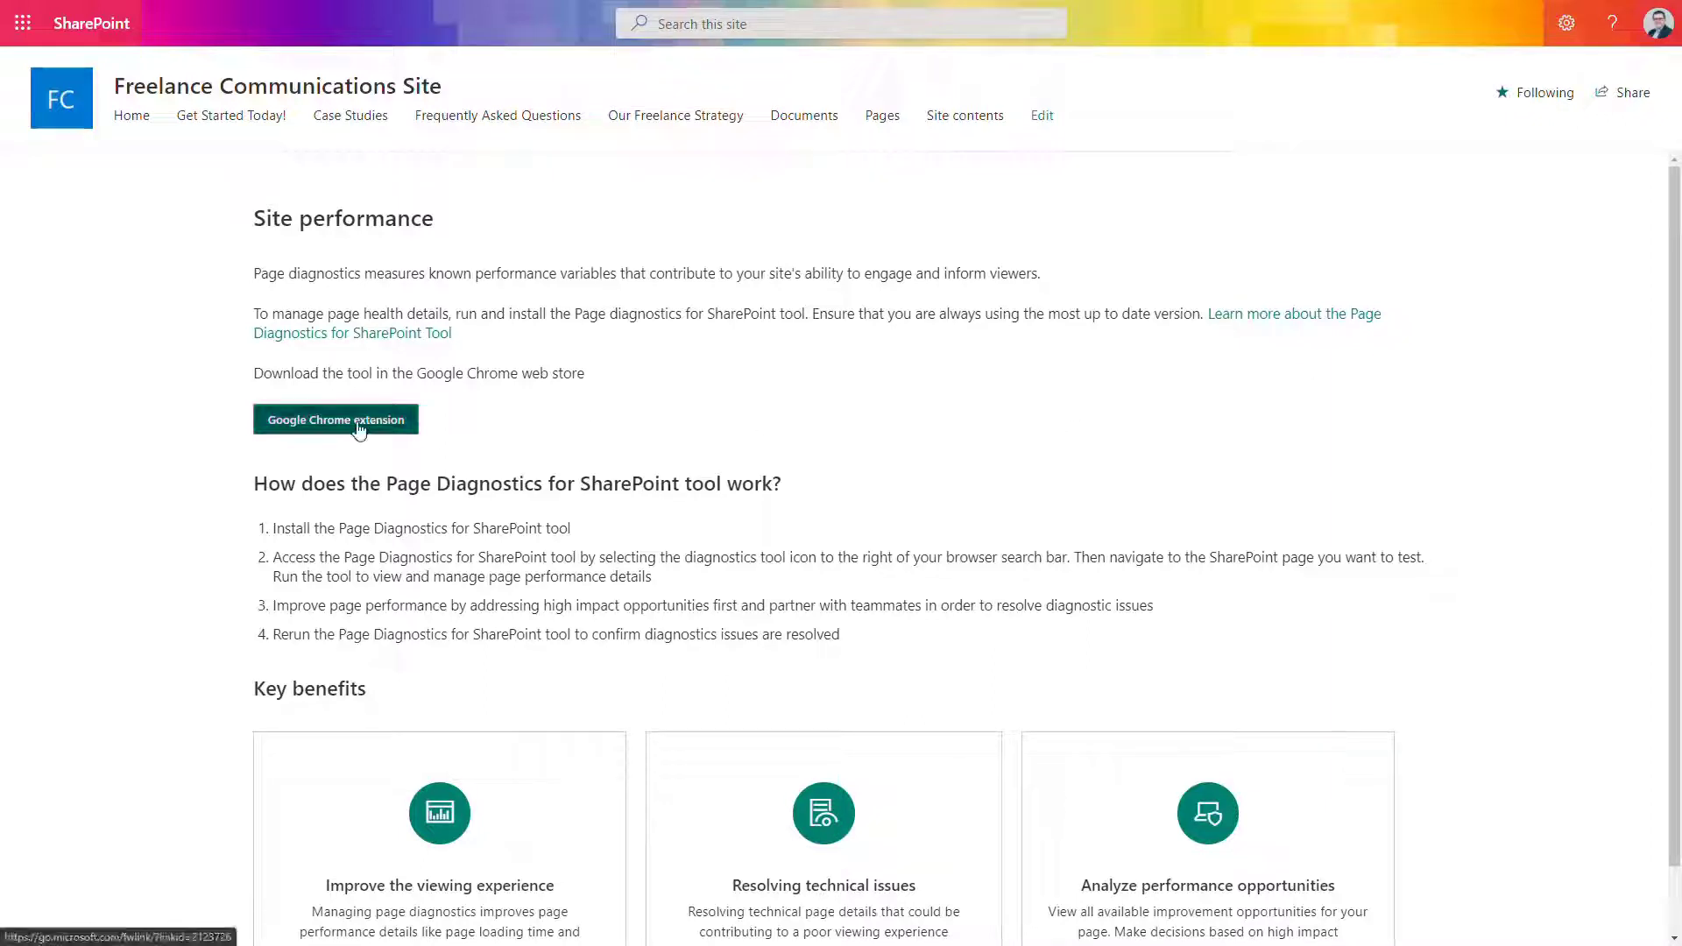
mouse_move(843, 443)
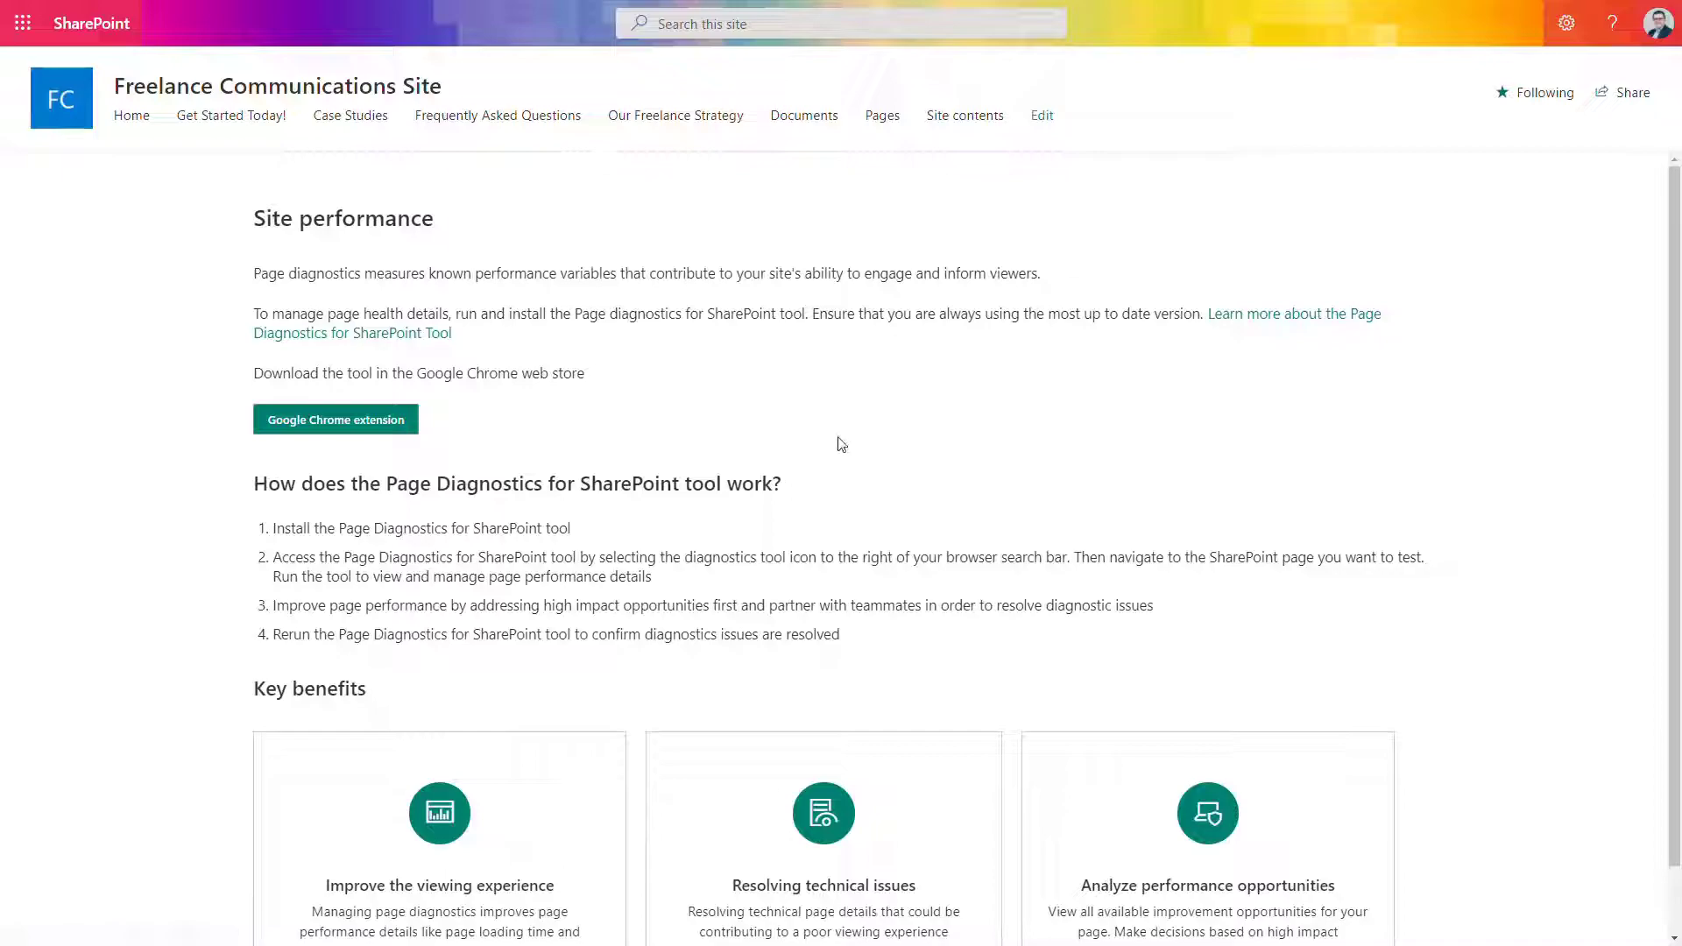
Add the Page diagnostics for SharePoint extension to Chrome from its web store listing
click(335, 418)
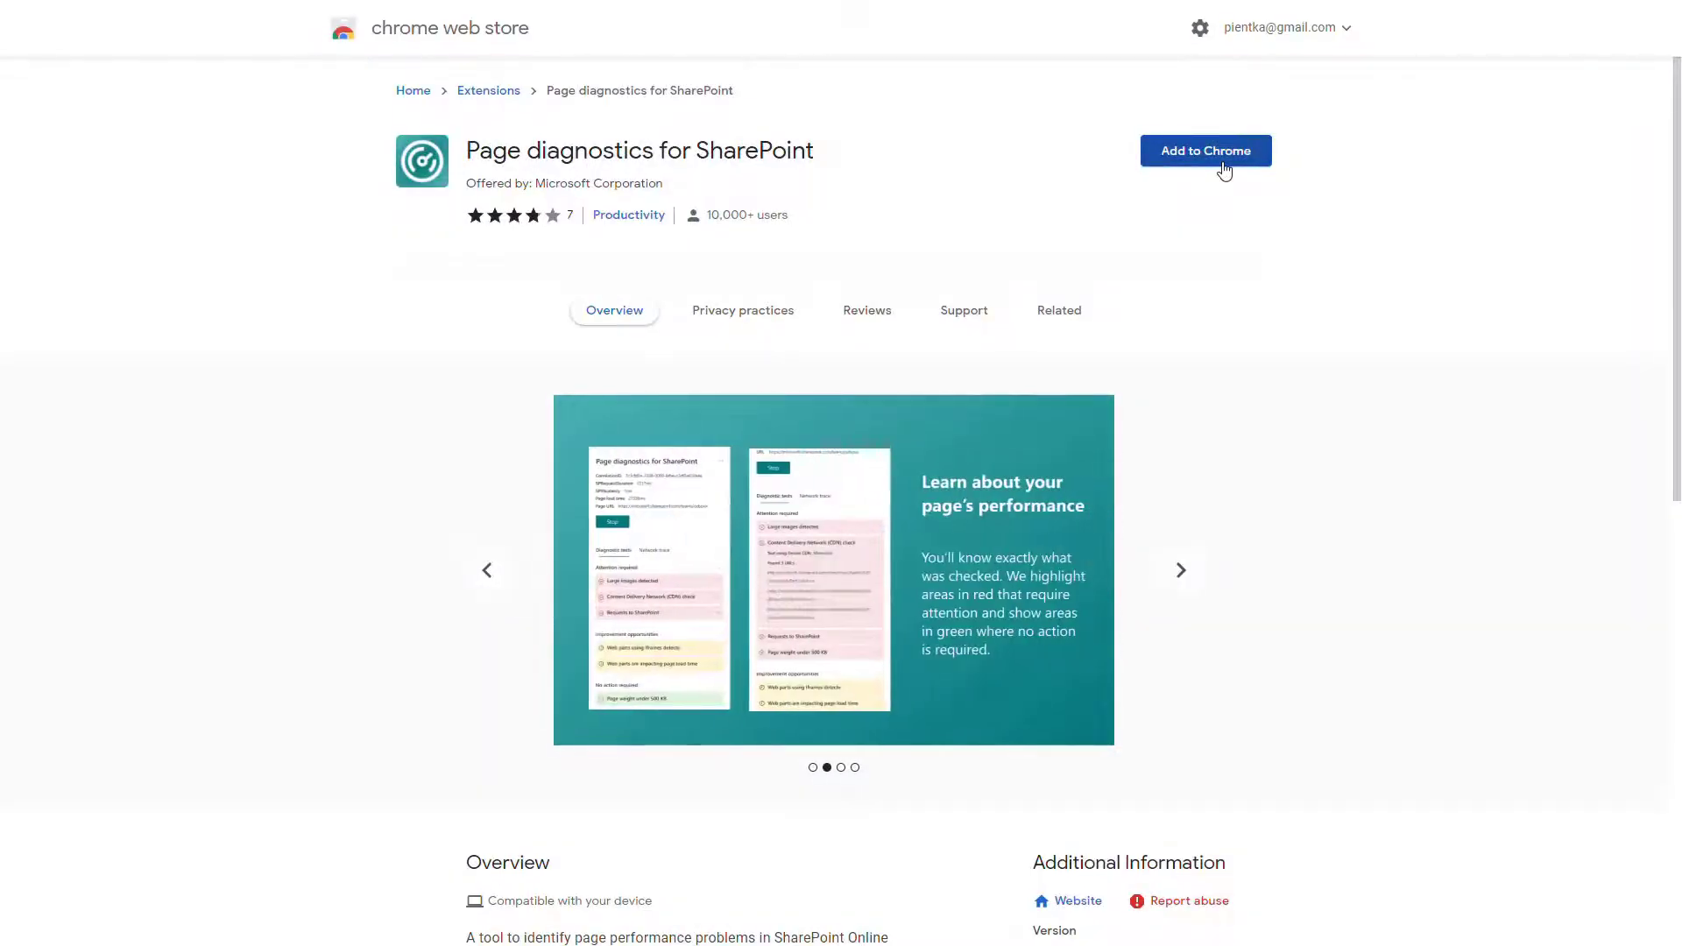
click(1204, 151)
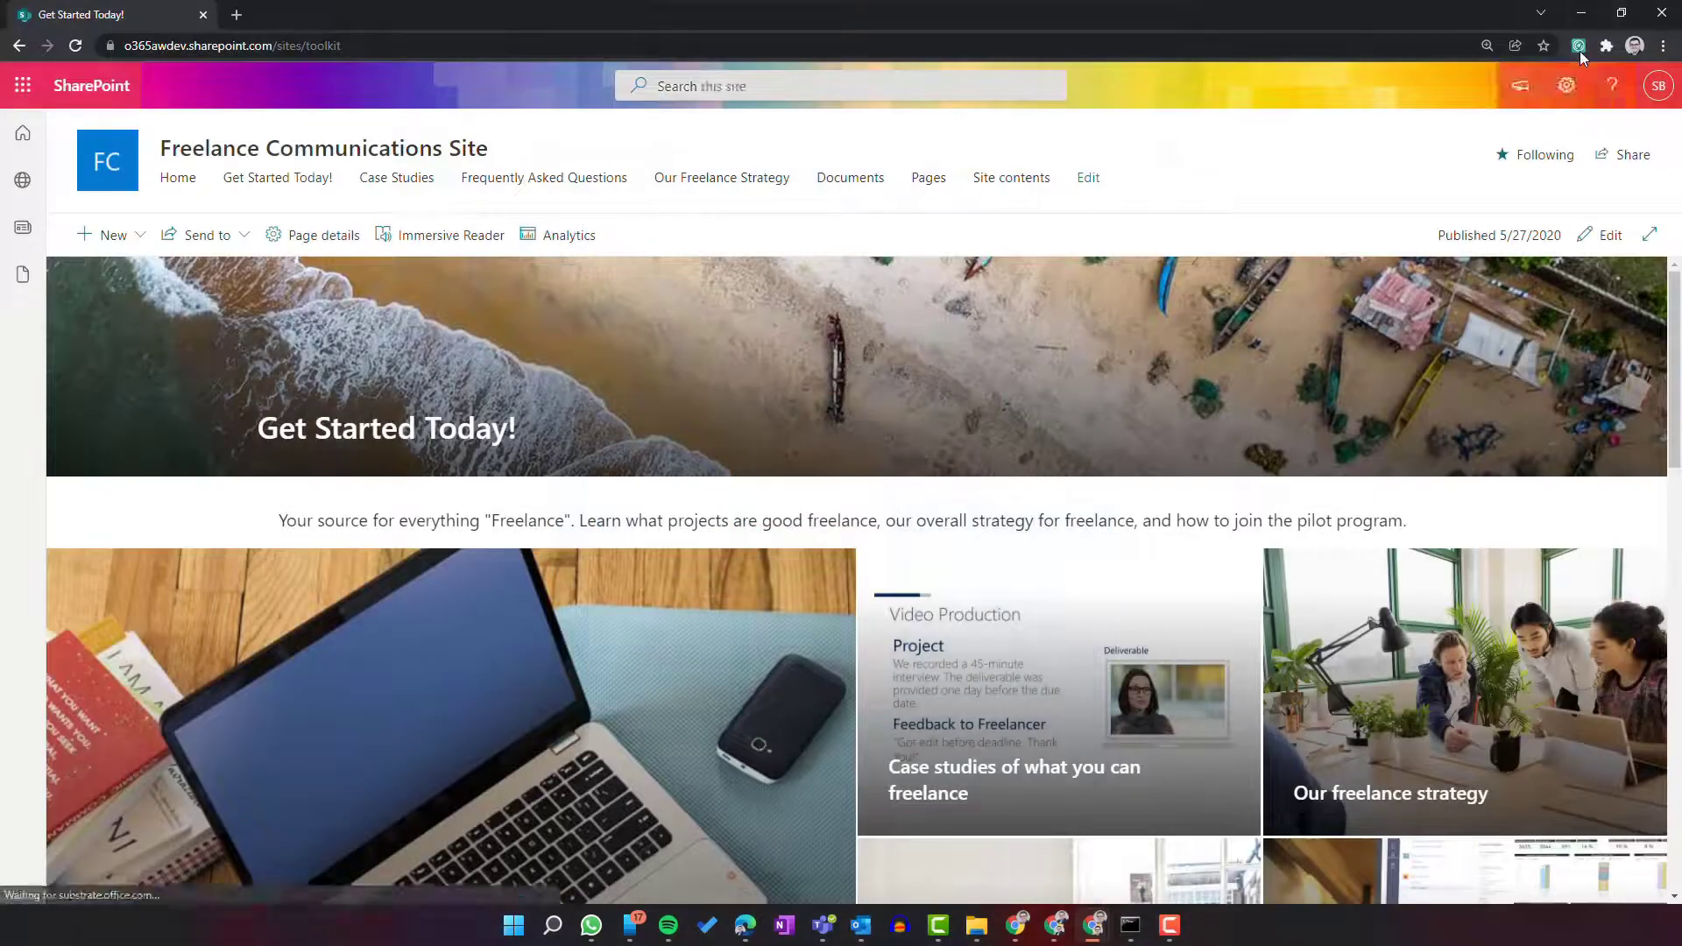
mouse_move(1578, 45)
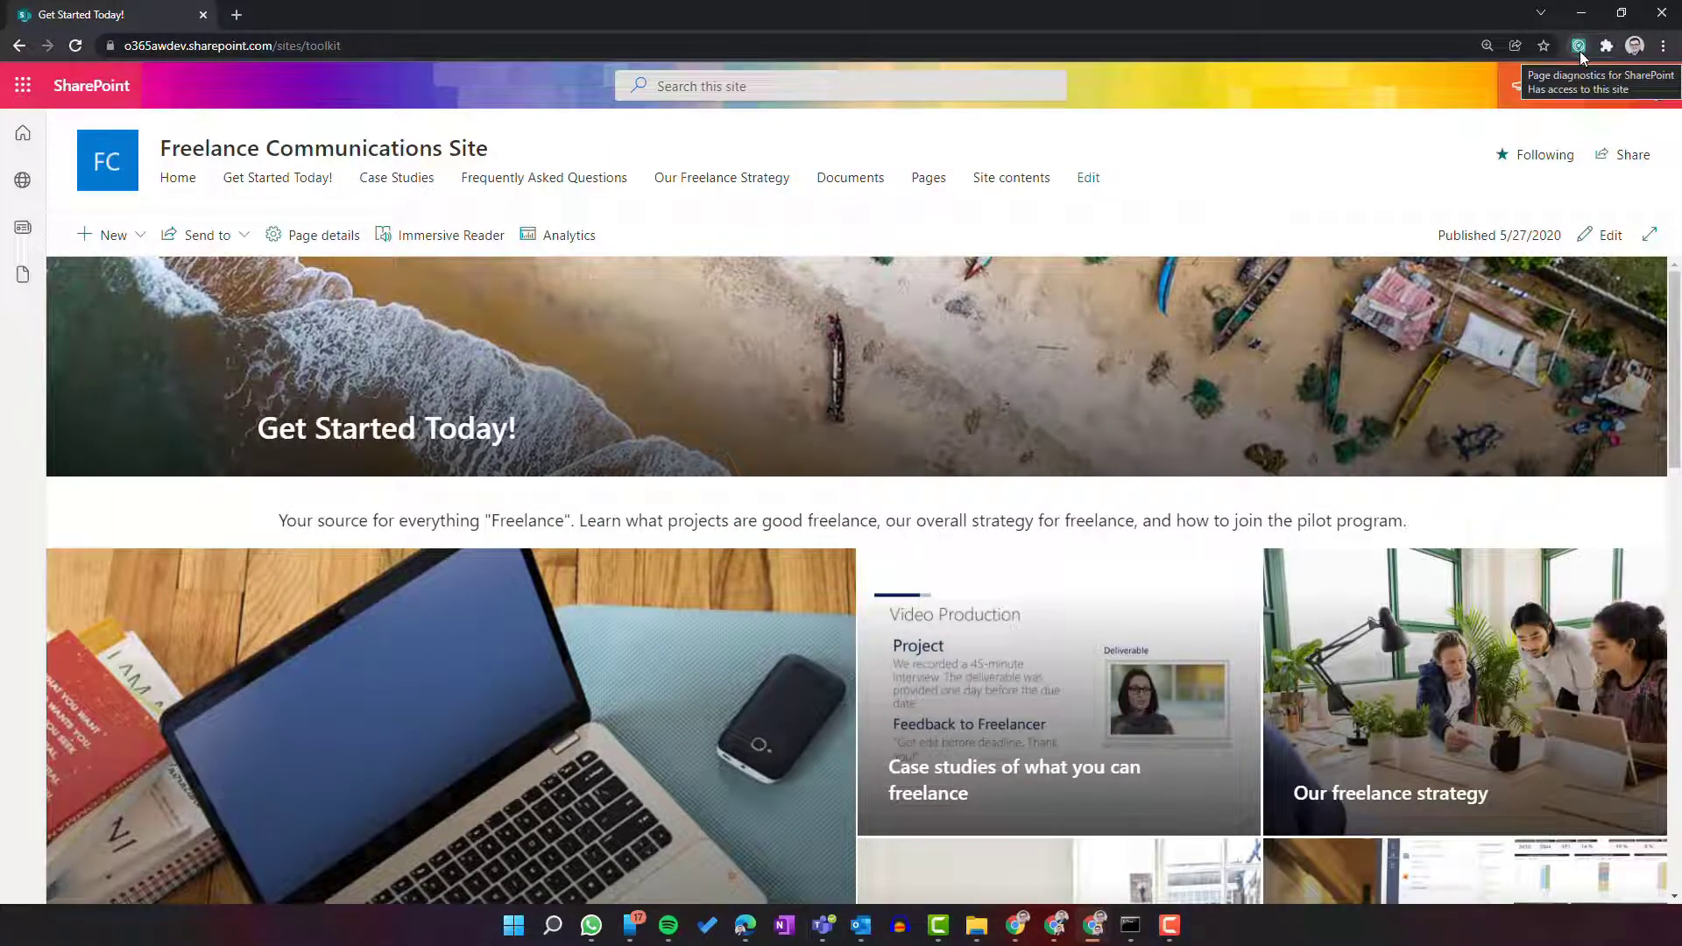
Start the Page diagnostics tests on the site home page from the toolbar extension
click(1576, 45)
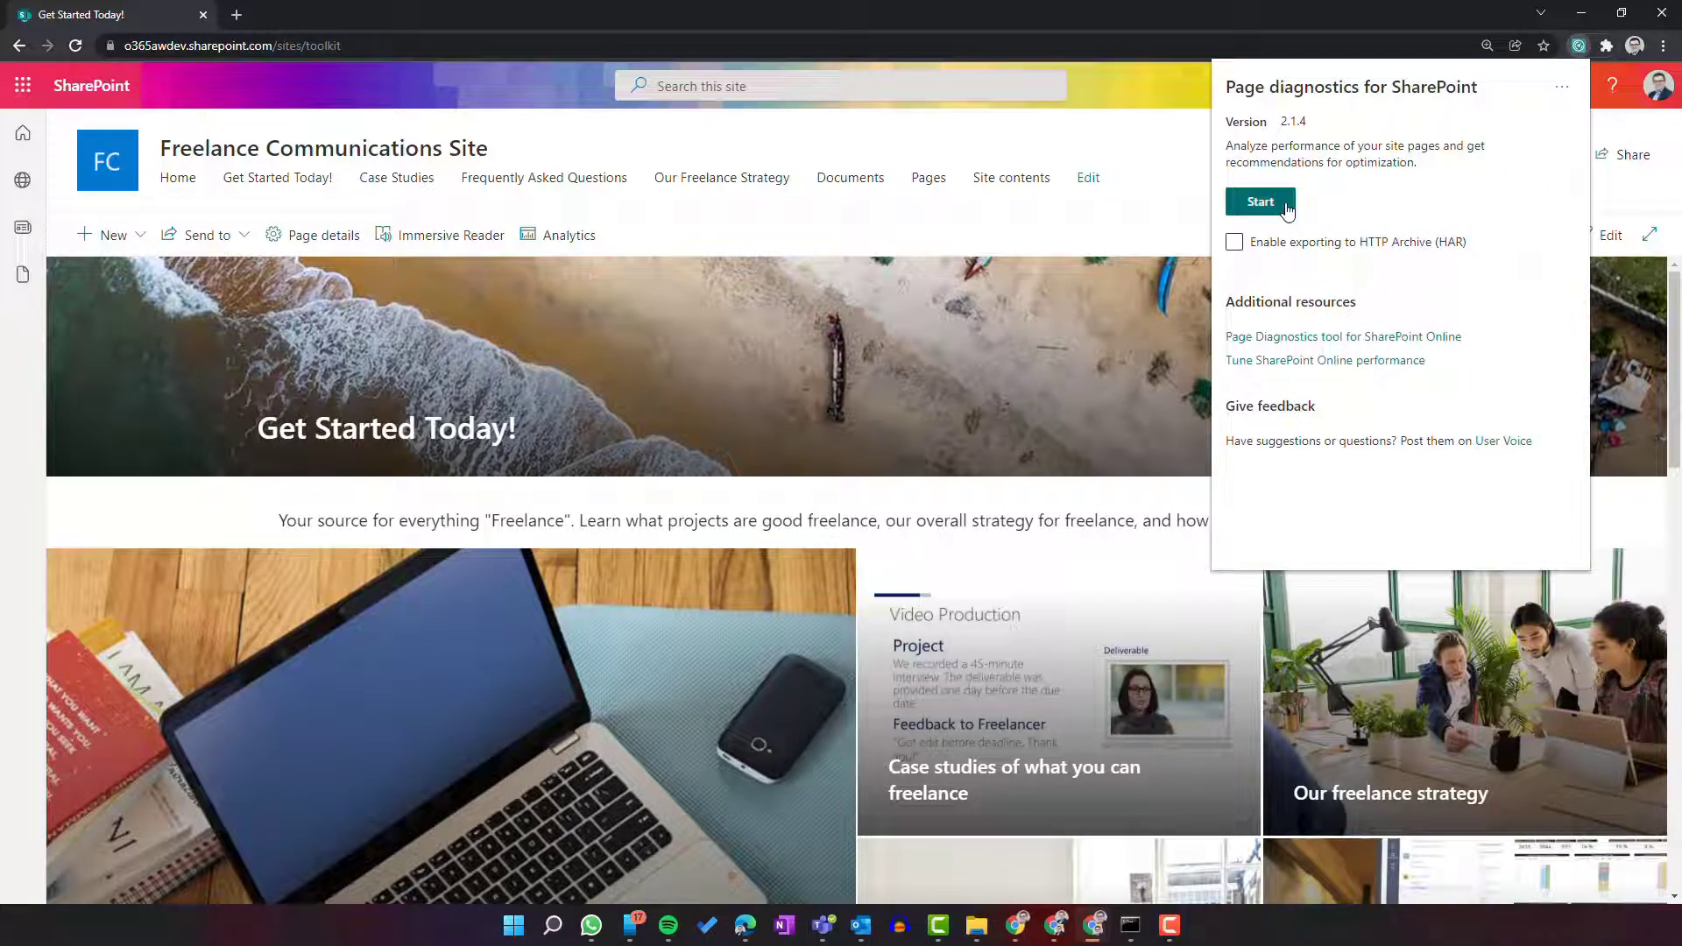
click(1258, 202)
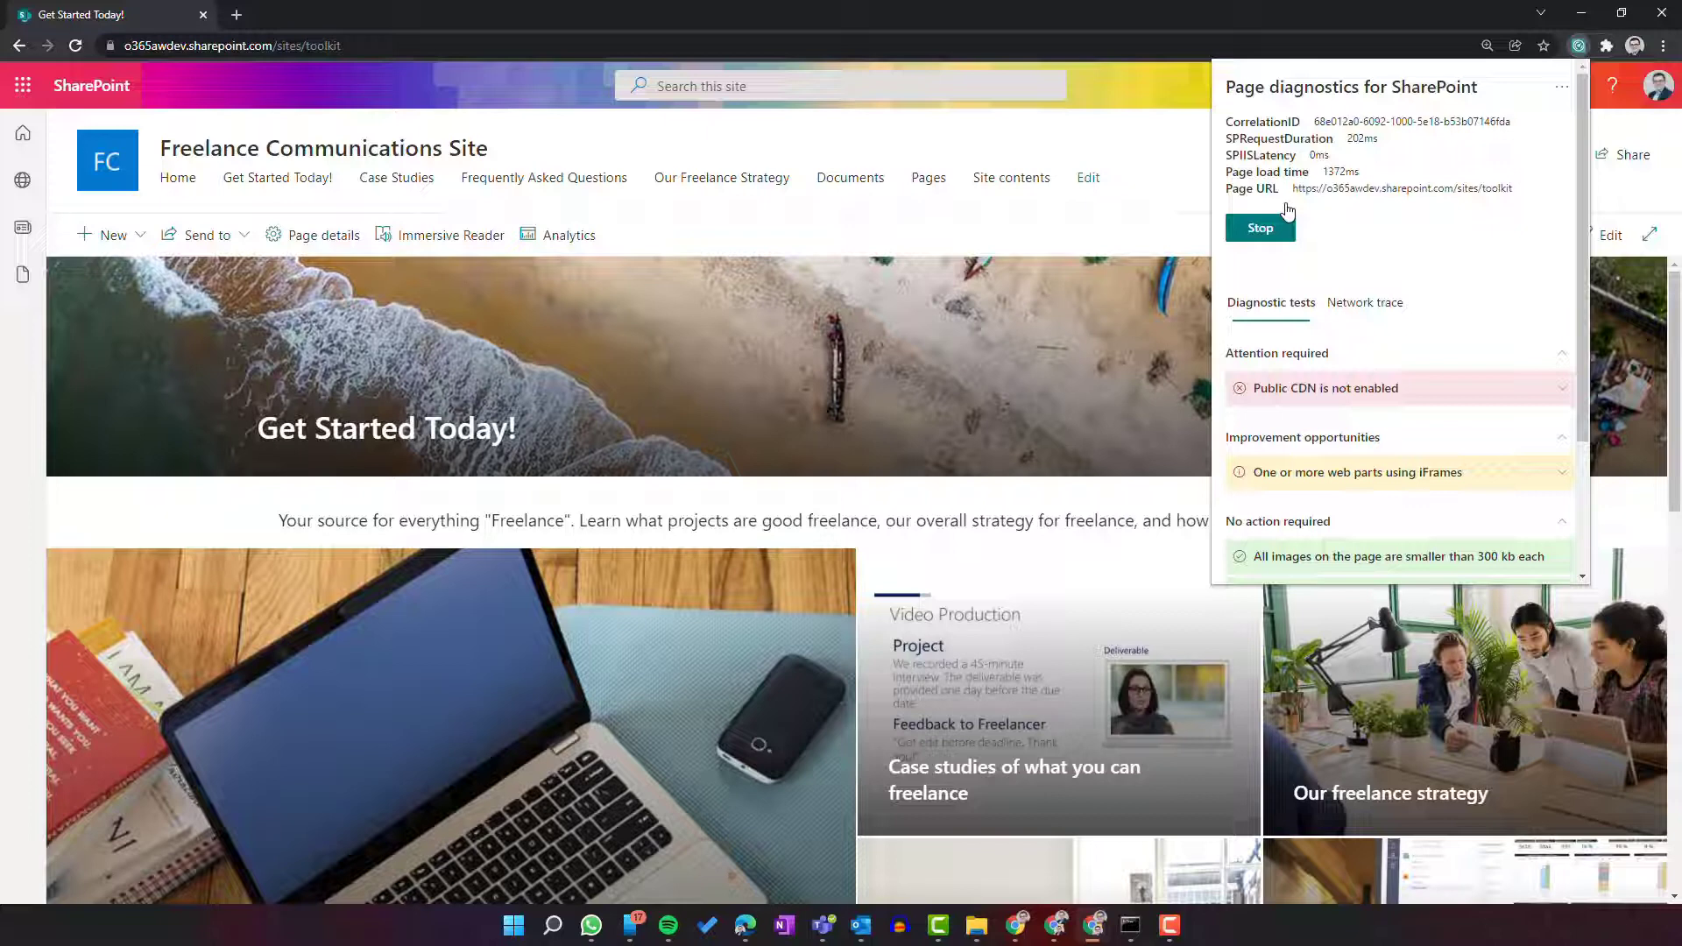
mouse_move(1378, 257)
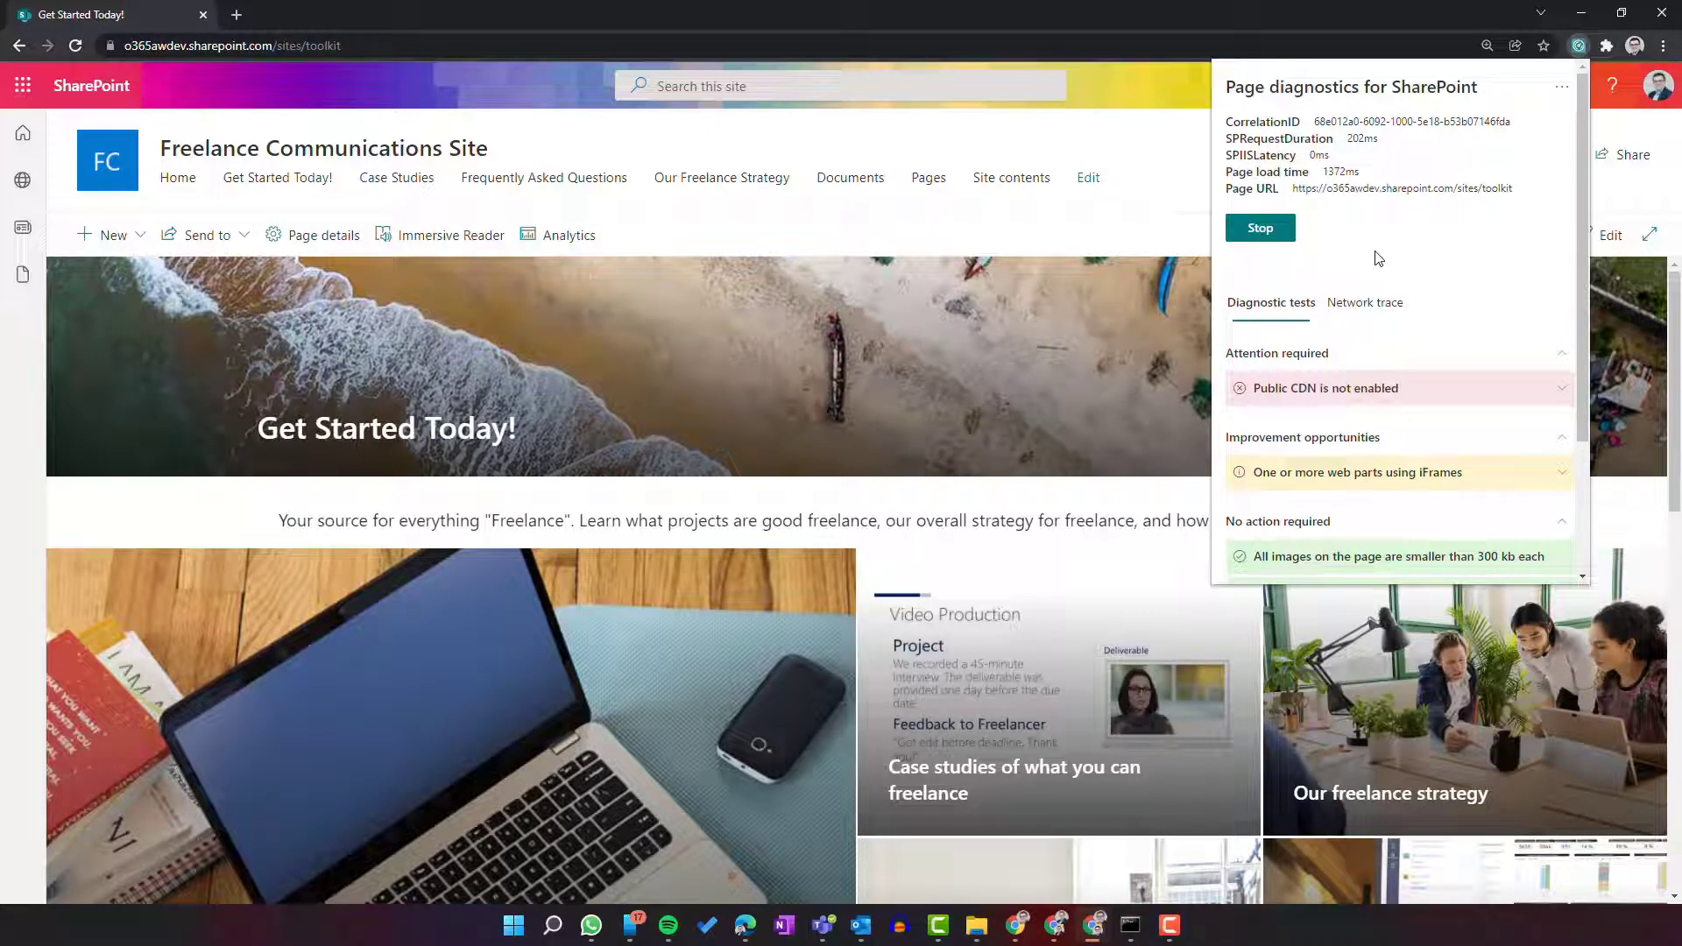
Expand the 'One or more web parts using iFrames' finding to see its Embed web part details
scroll(down, 3)
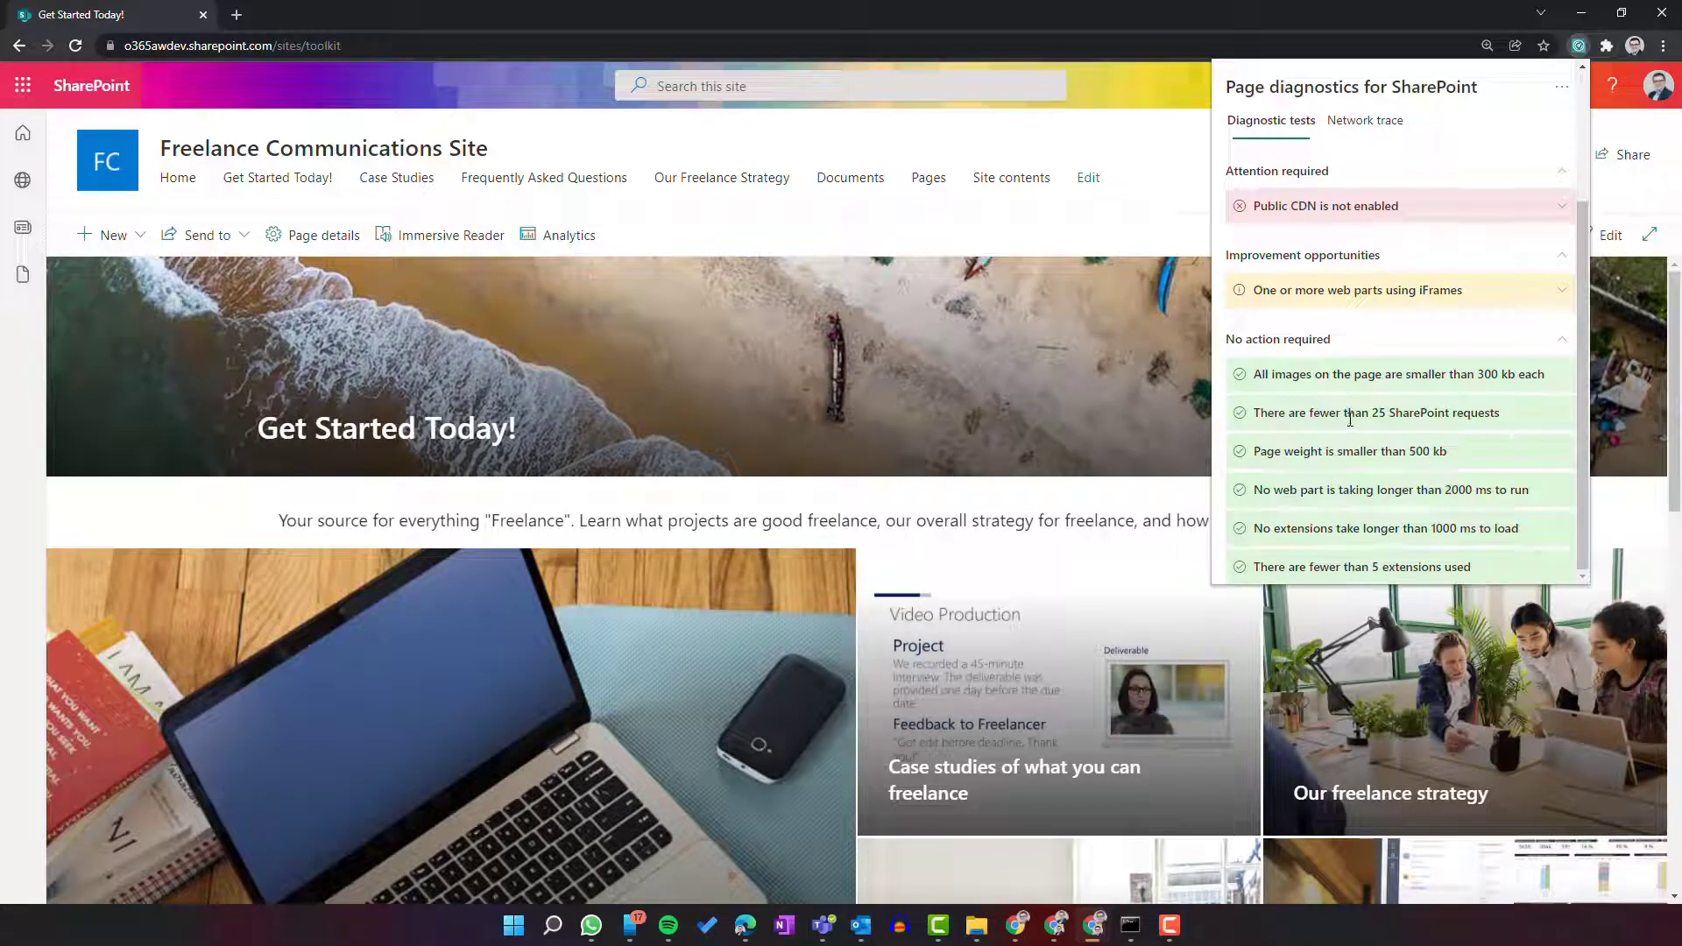
mouse_move(1375, 411)
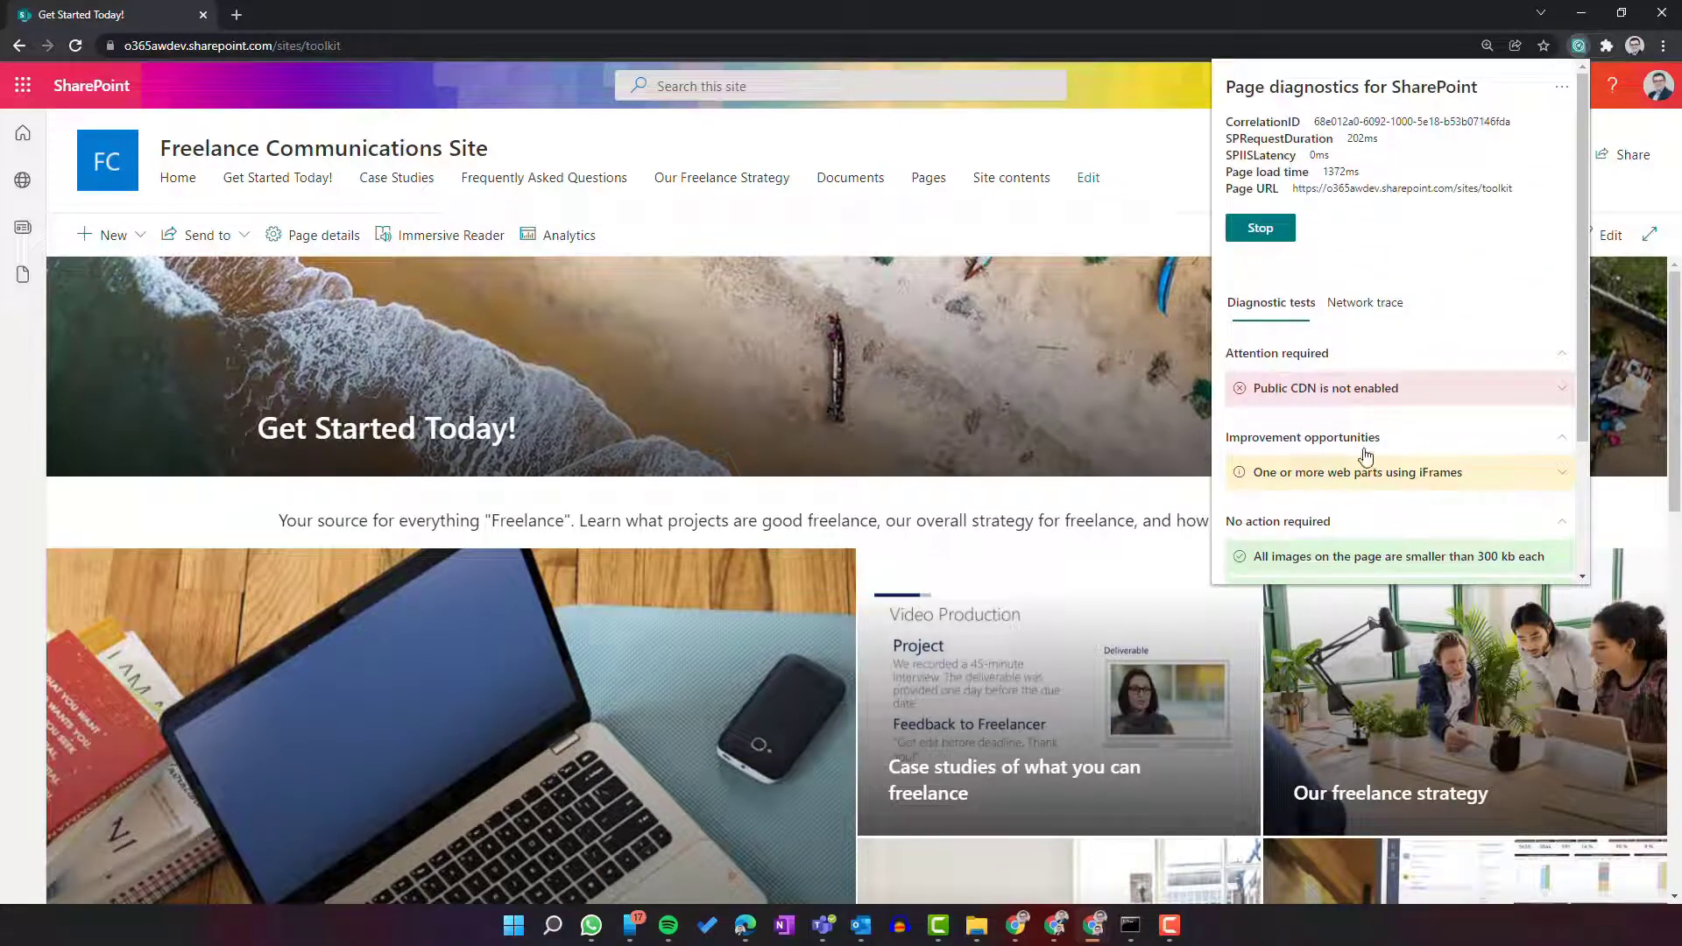
click(1354, 471)
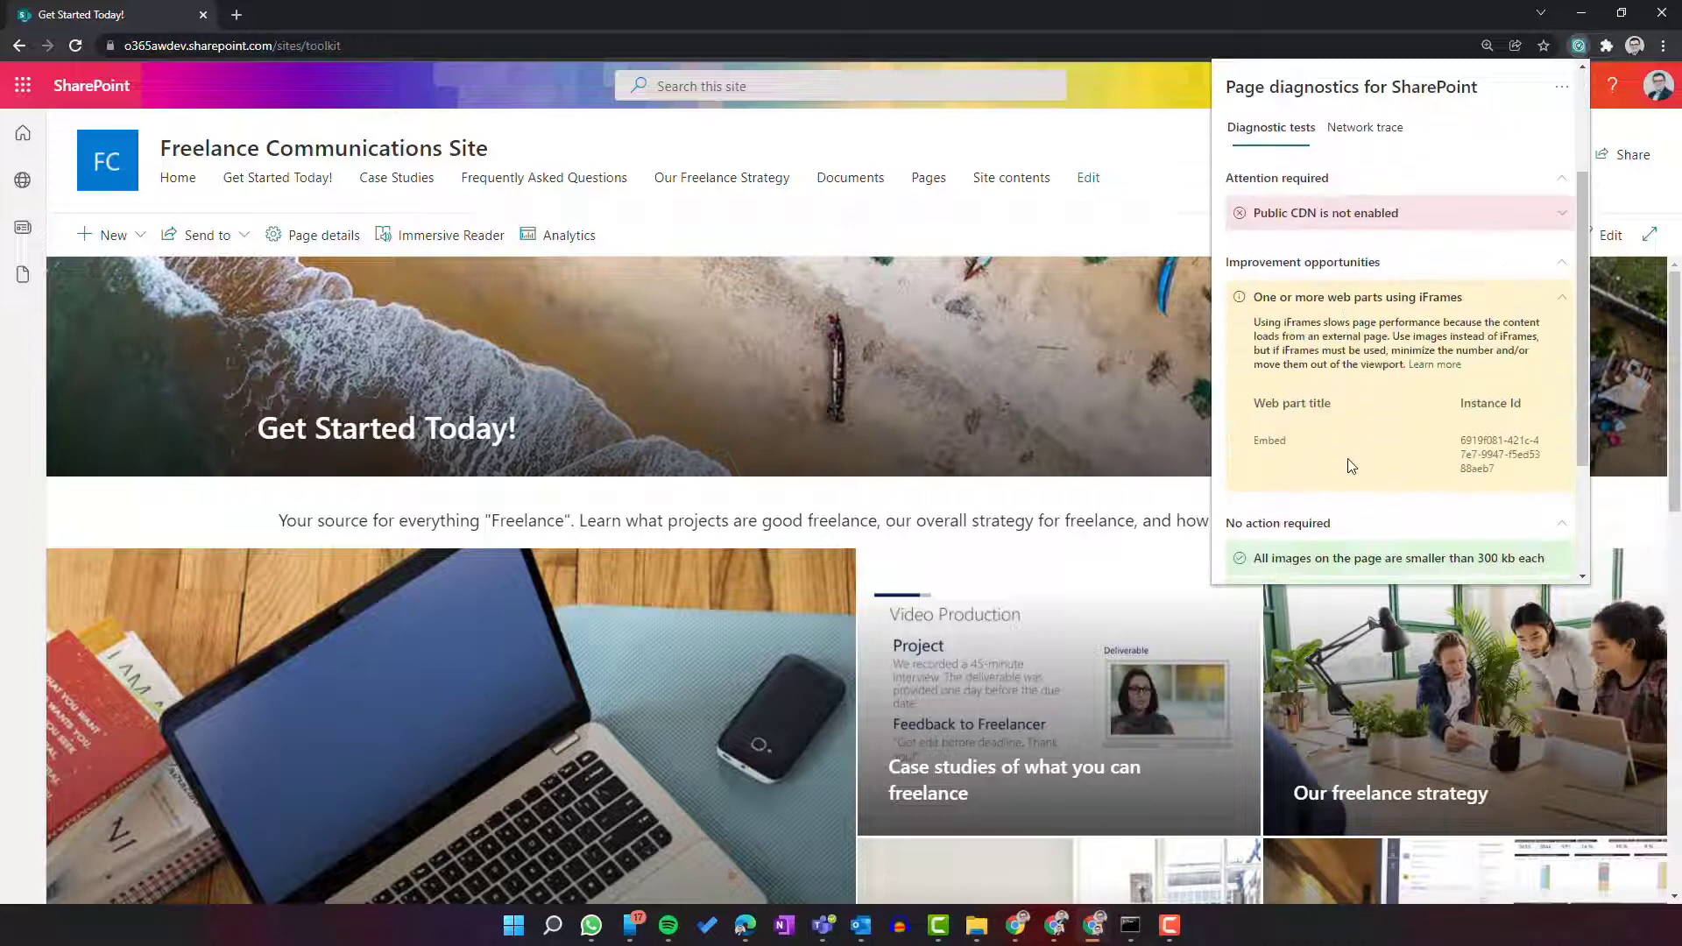
mouse_move(1382, 444)
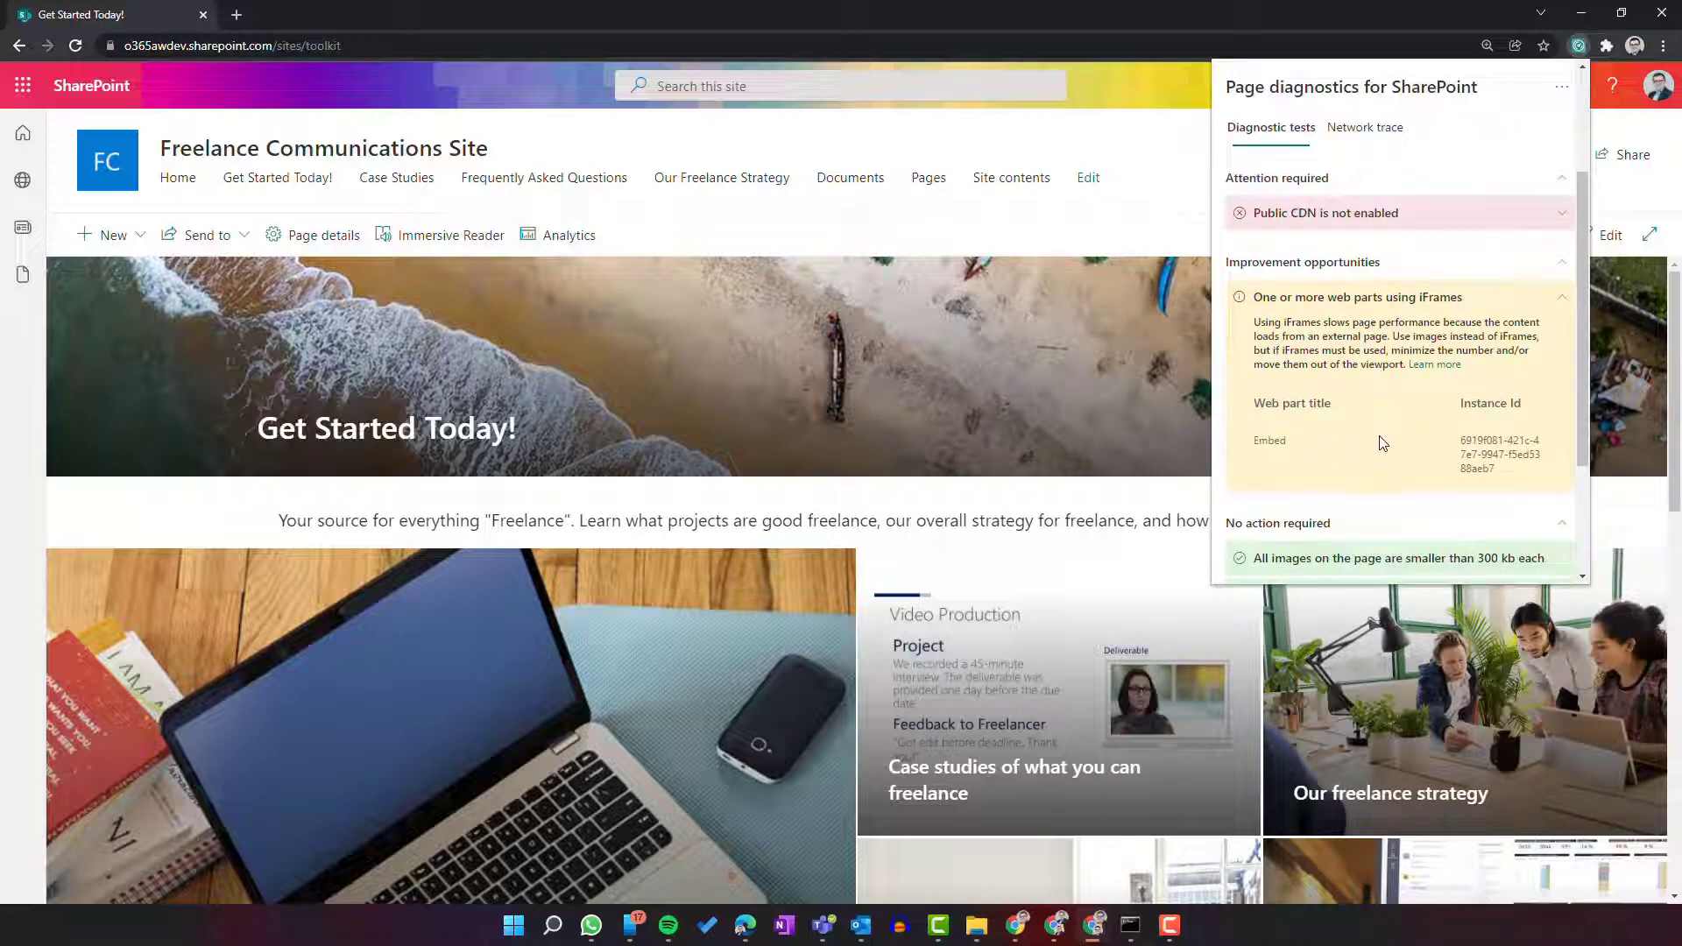
mouse_move(1433, 364)
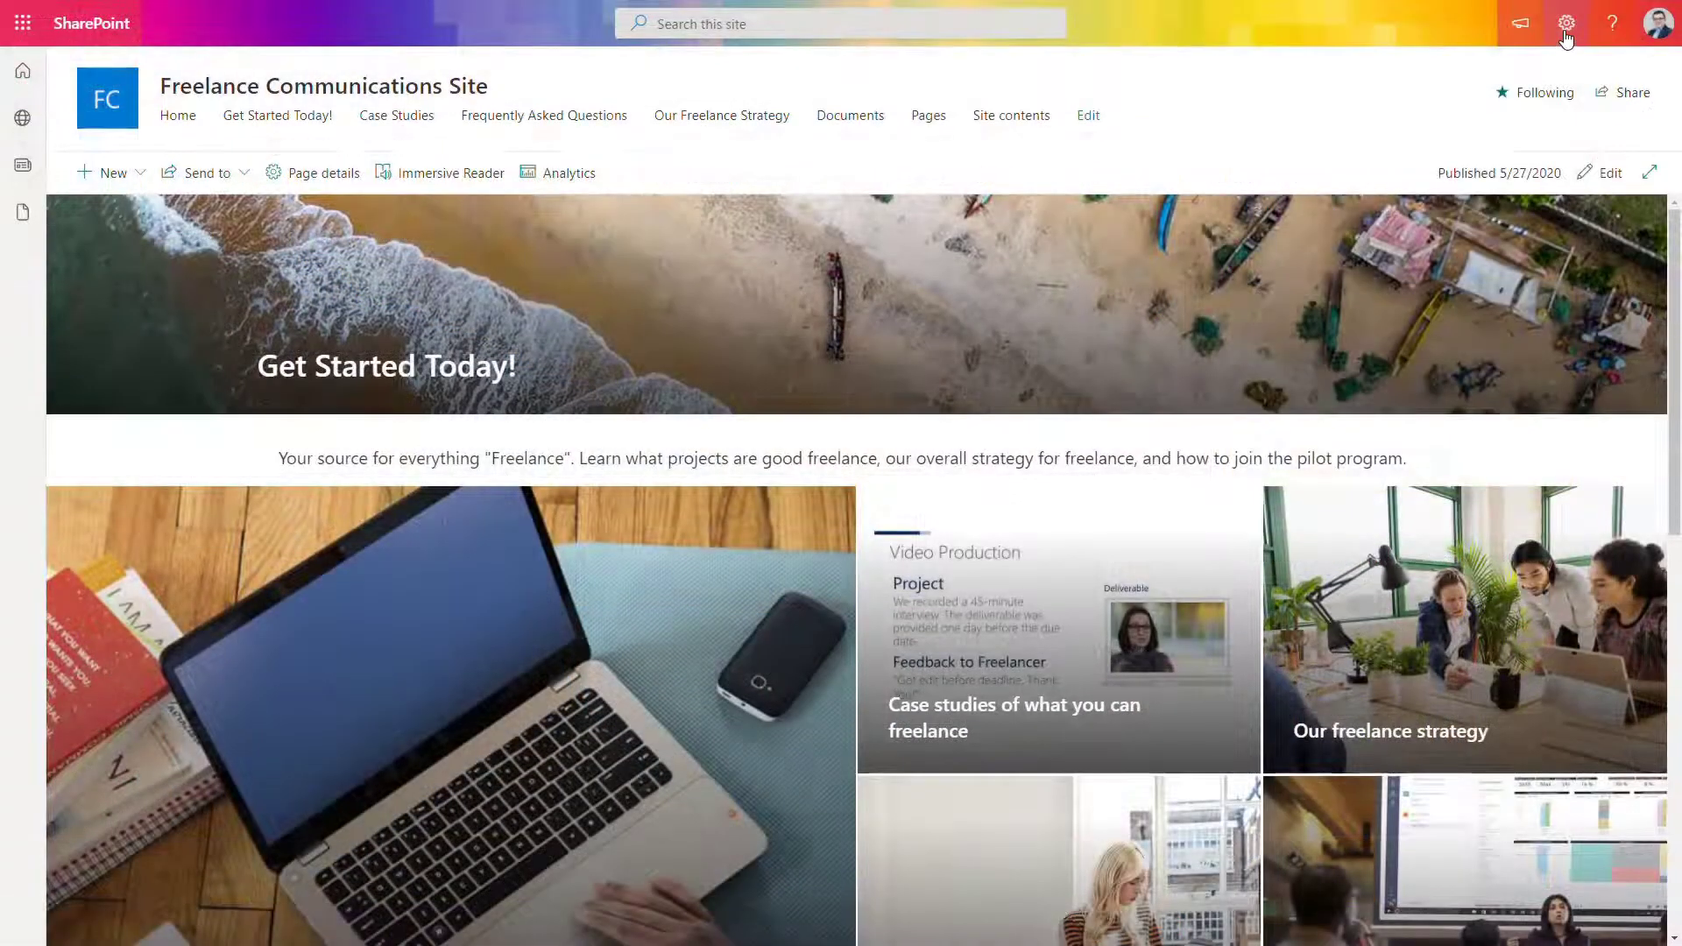
Return to the Site performance page showing the home page's healthy score
click(1565, 23)
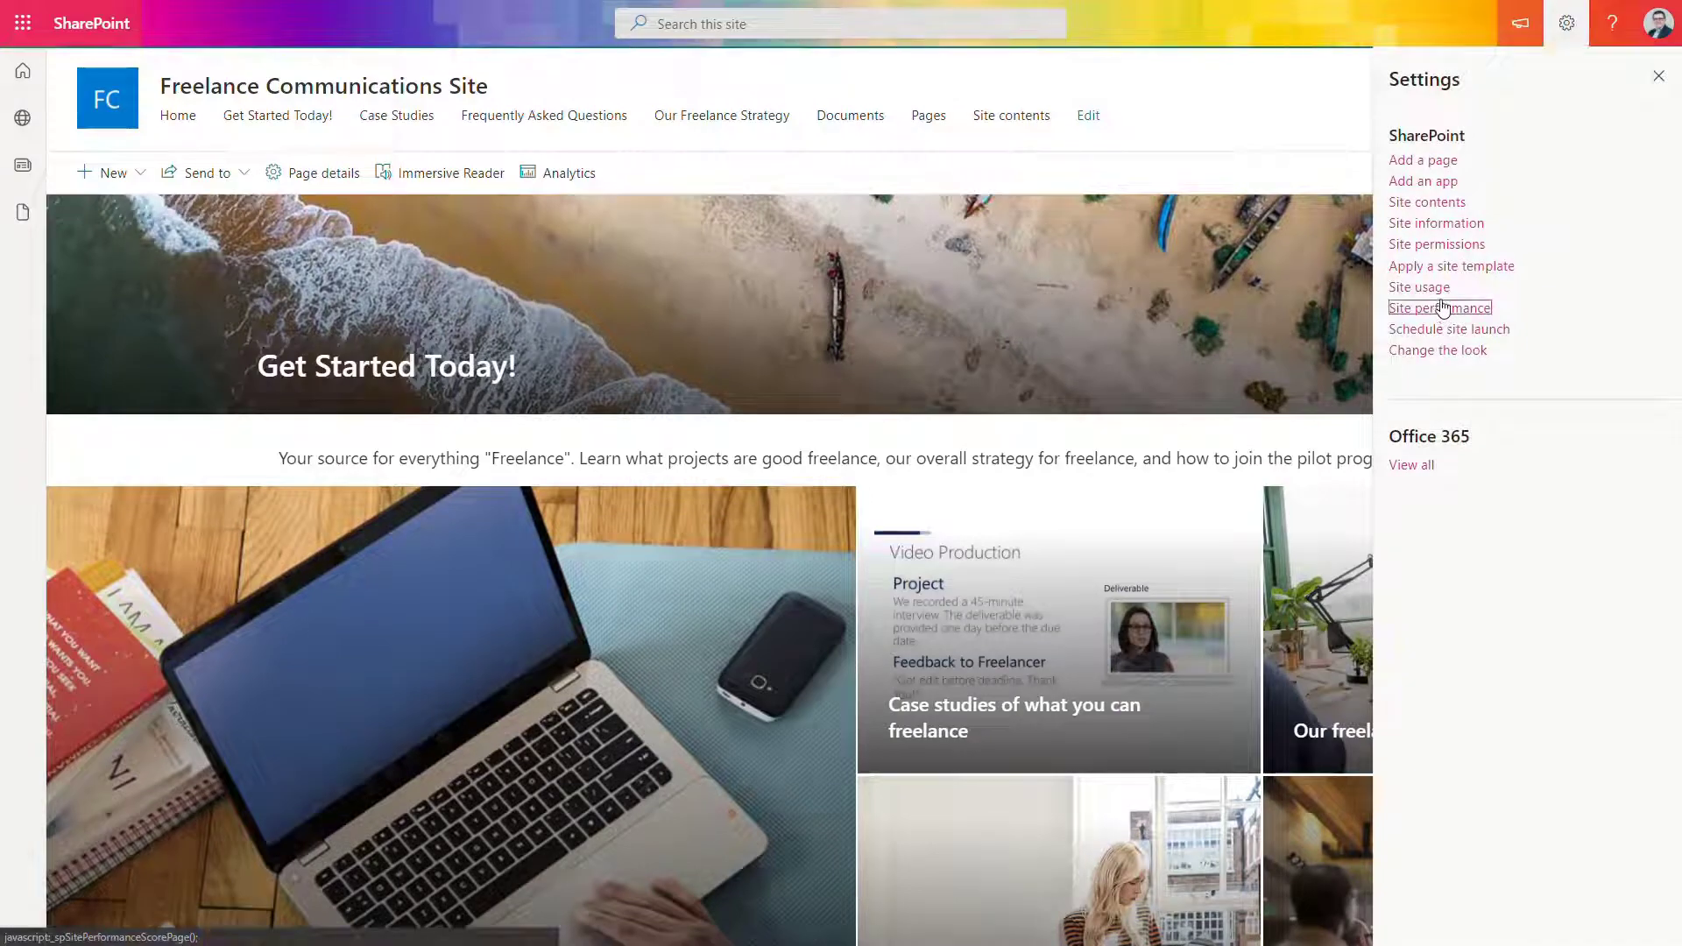
click(1440, 308)
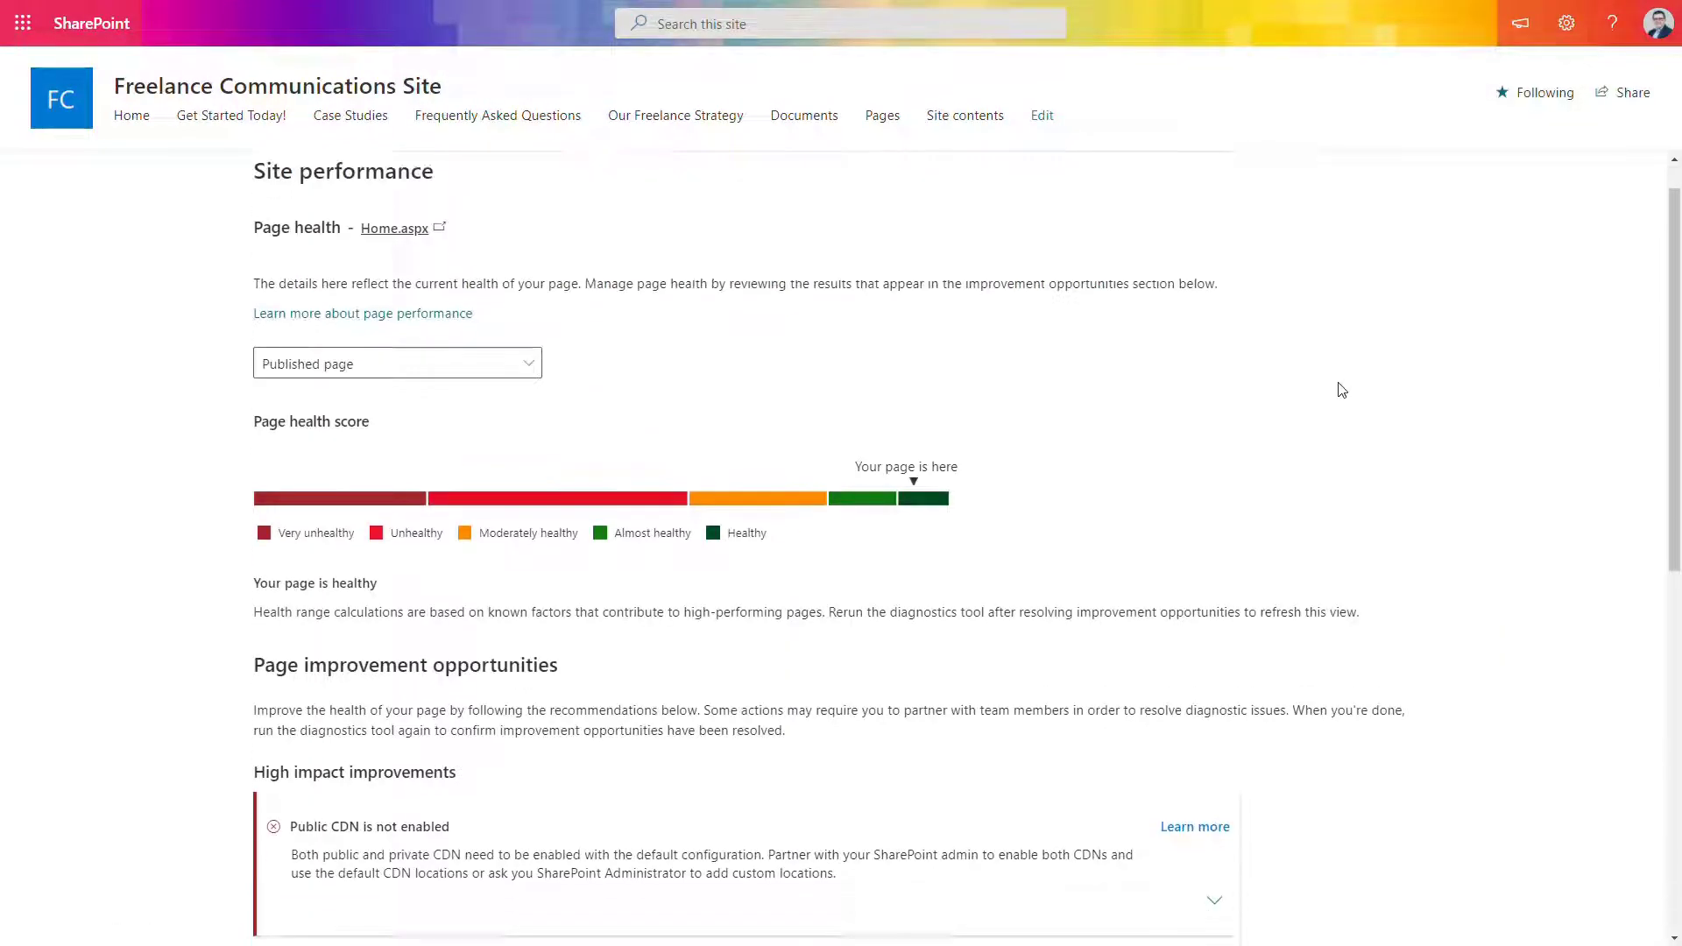
scroll(down, 3)
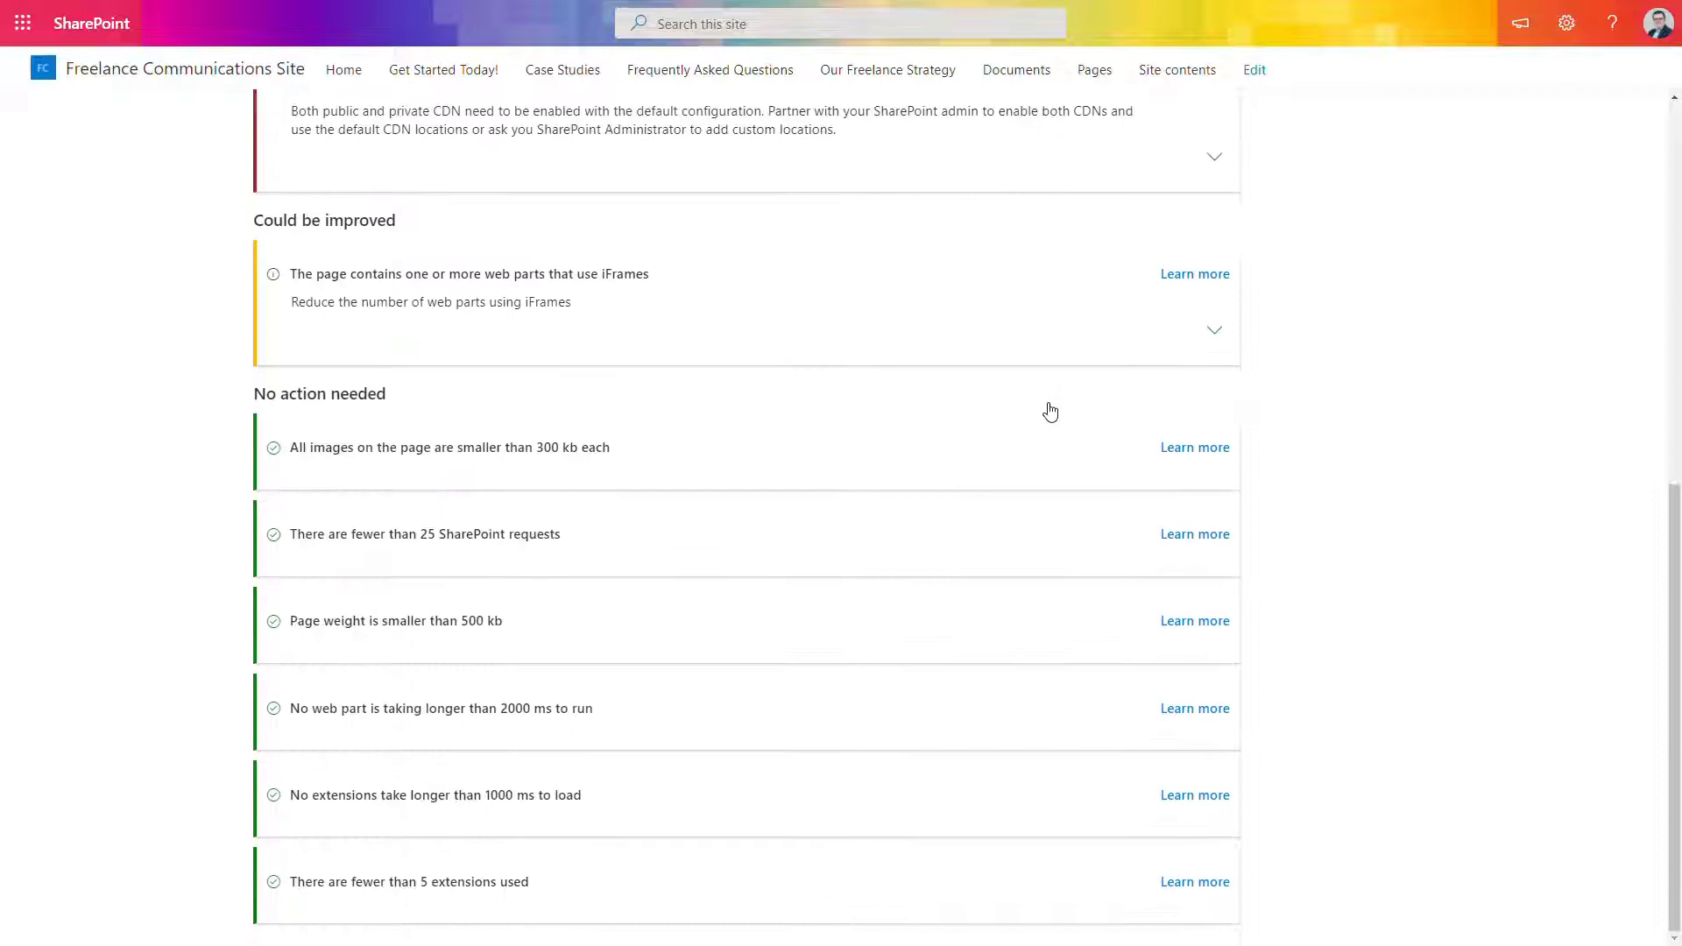
mouse_move(1033, 431)
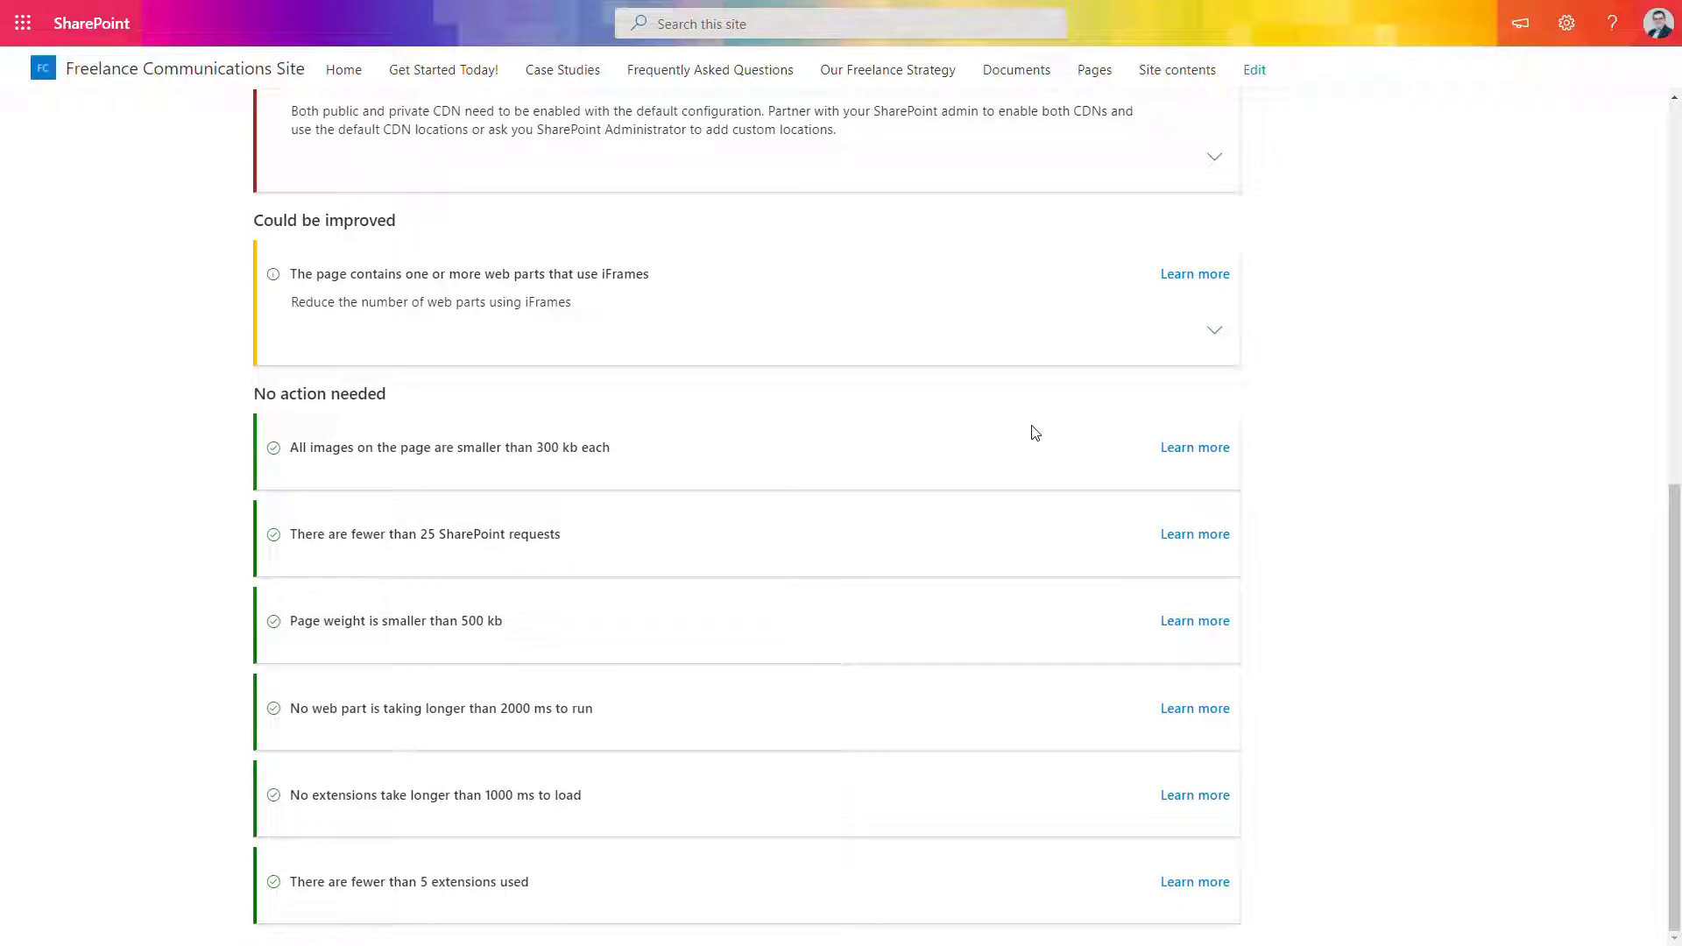
mouse_move(982, 513)
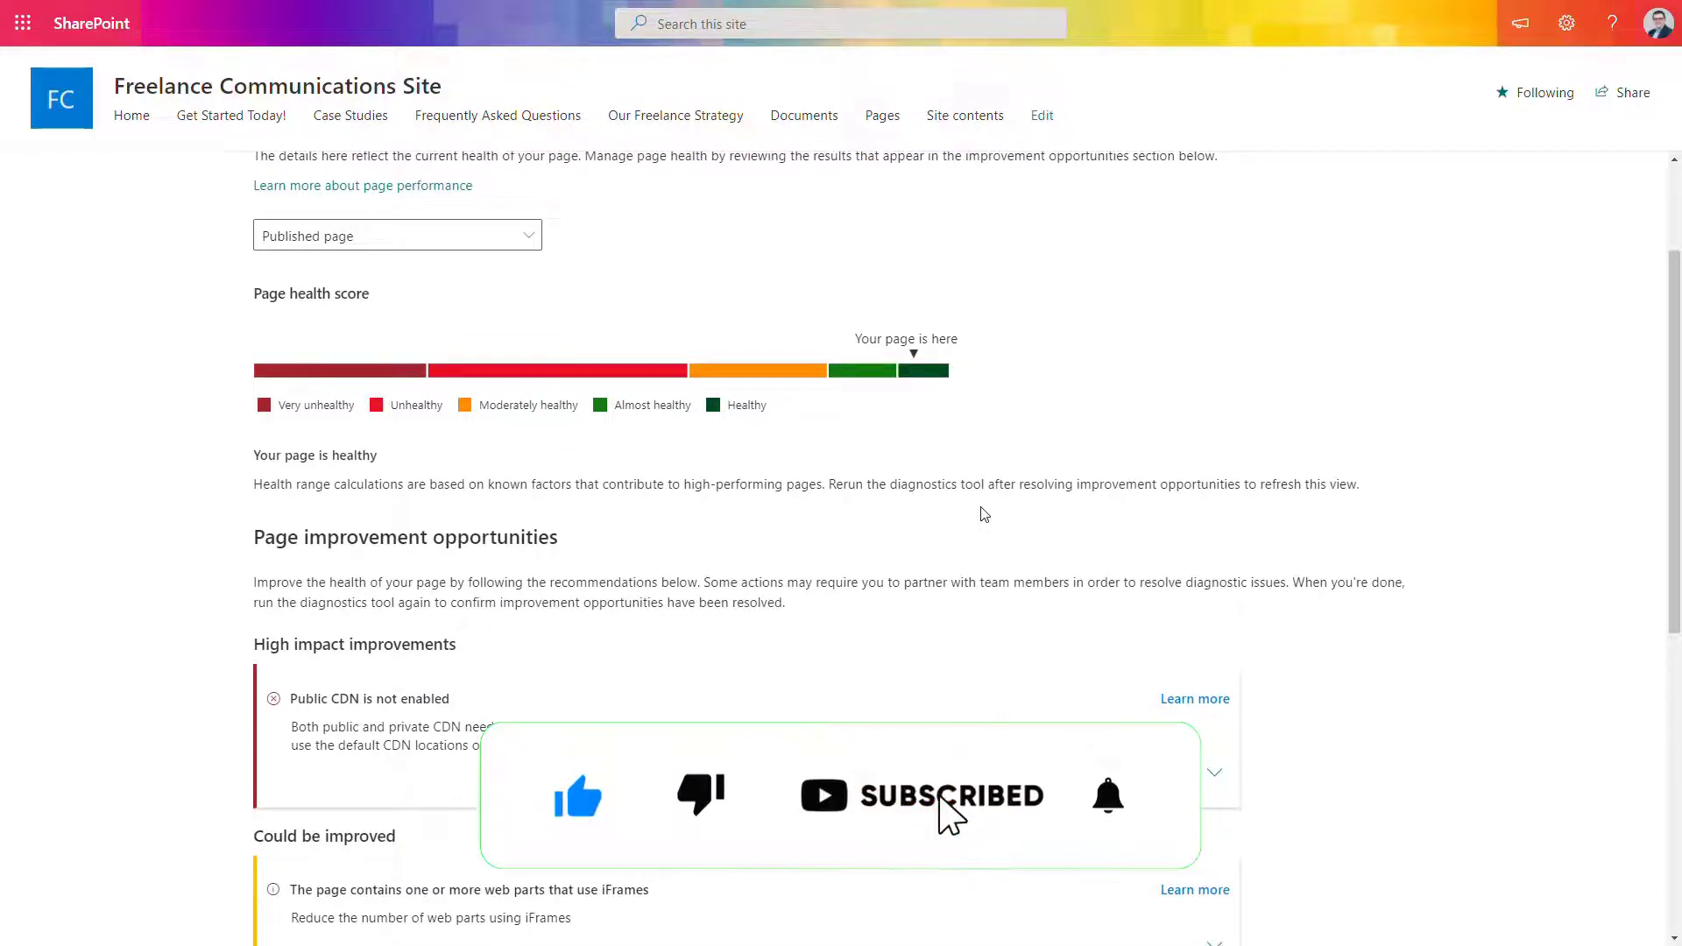
scroll(down, 3)
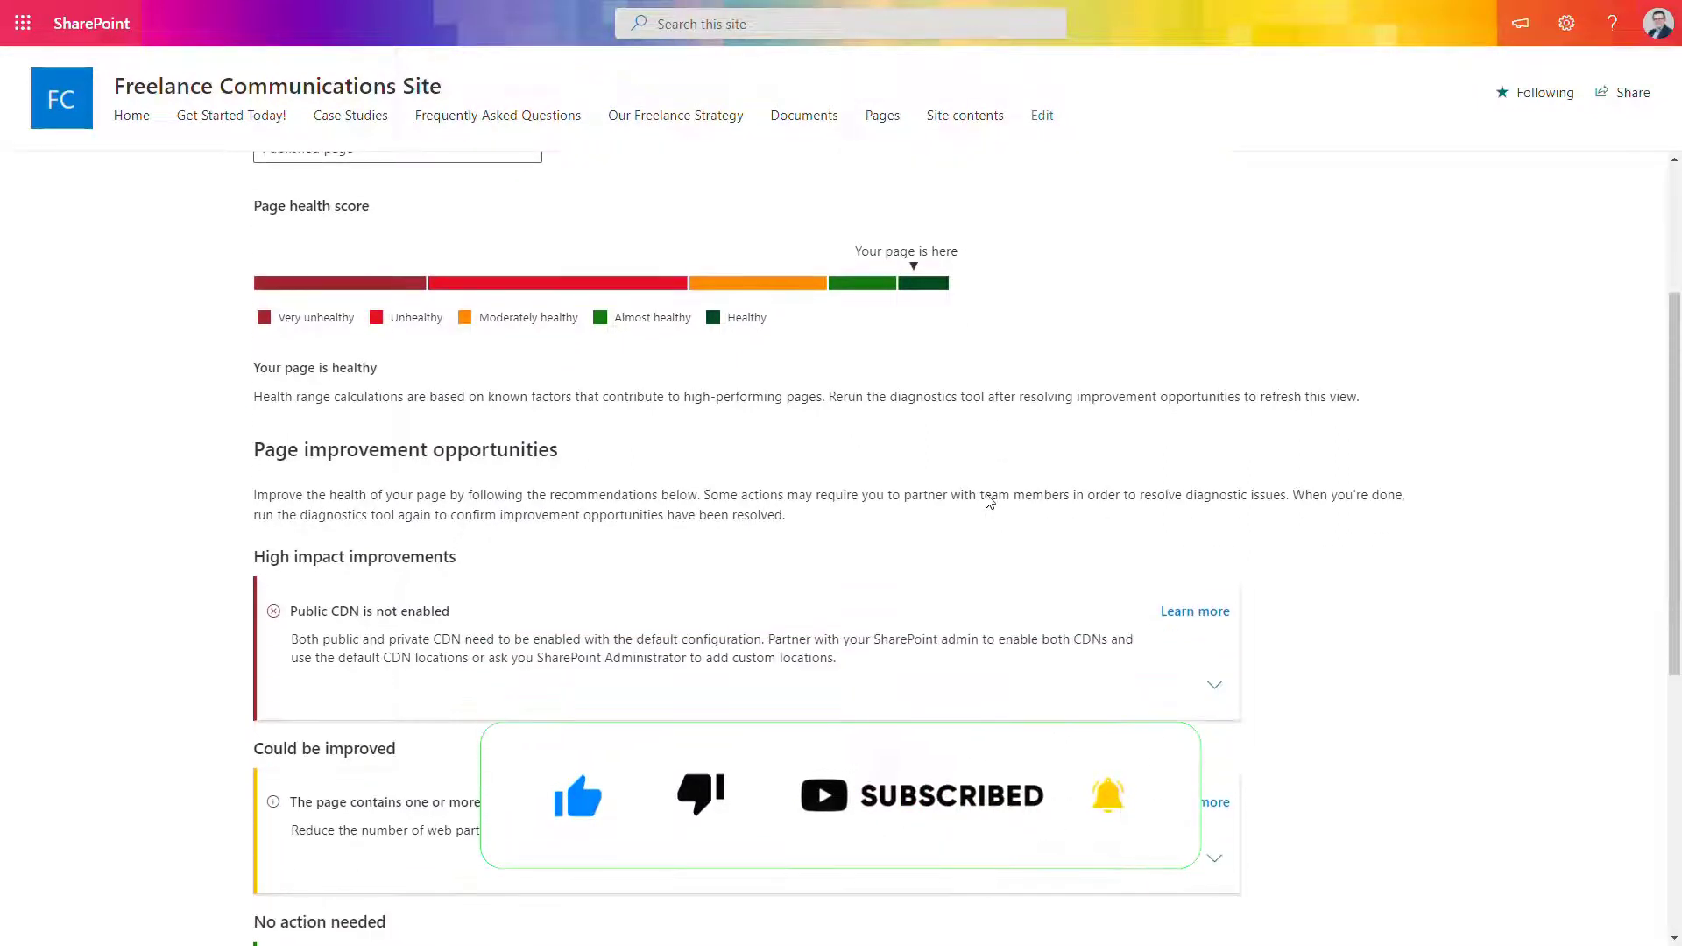